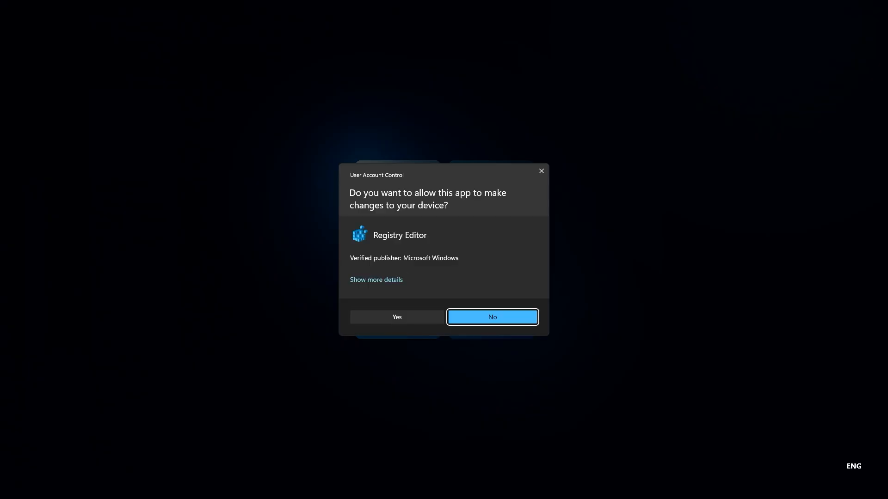
# Approve UAC and go to HKLM\...\Multimedia\SystemProfile\Tasks\Games, bringing up the New value menu.
pyautogui.click(396, 317)
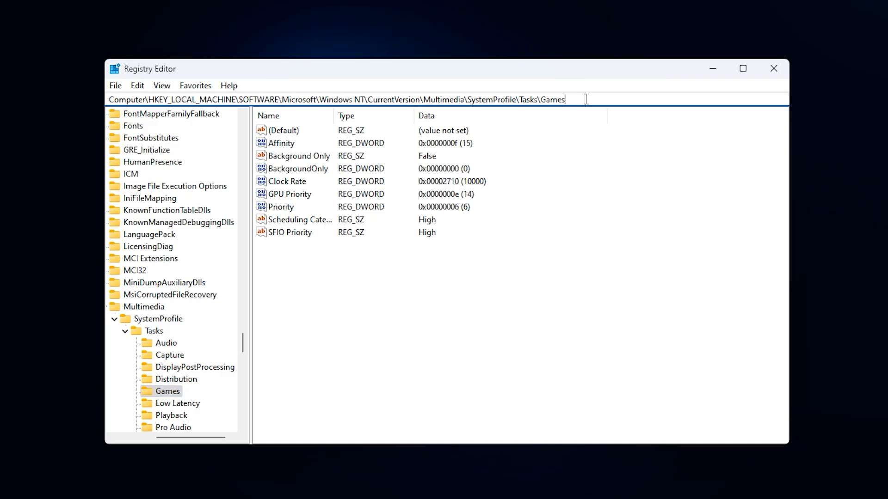
pyautogui.tripleClick(335, 99)
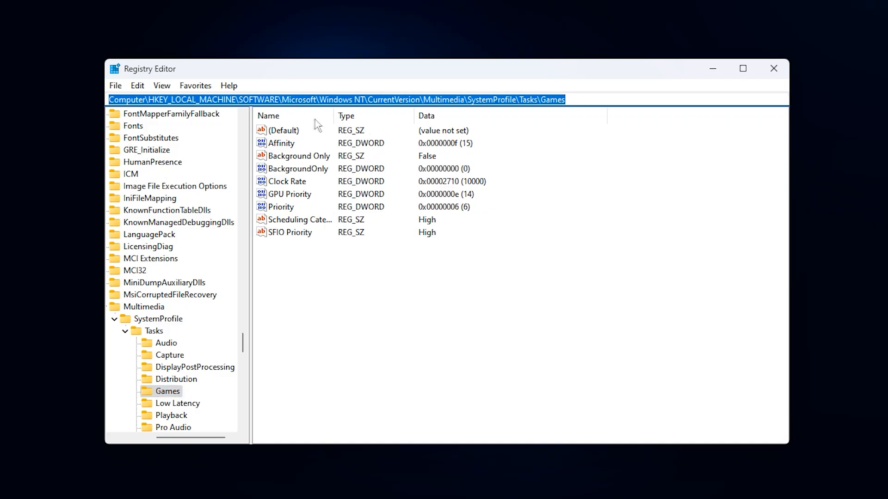
pyautogui.moveTo(294, 282)
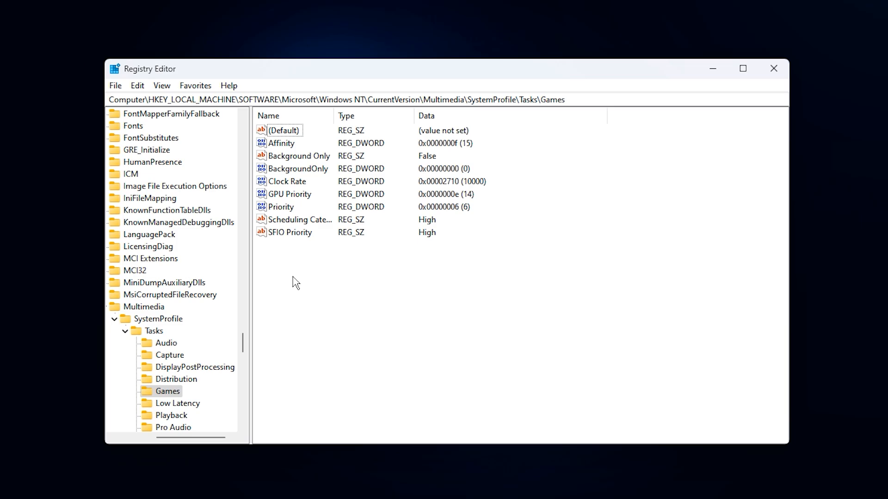
pyautogui.moveTo(411, 218)
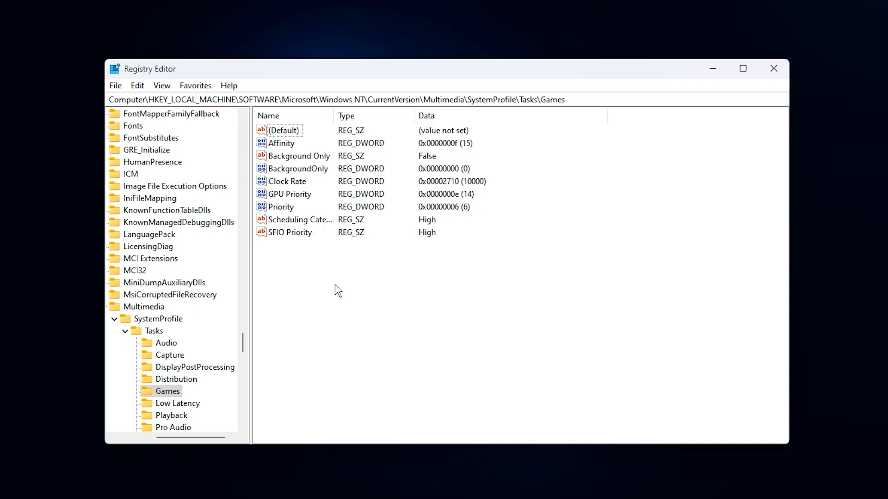
pyautogui.rightClick(337, 289)
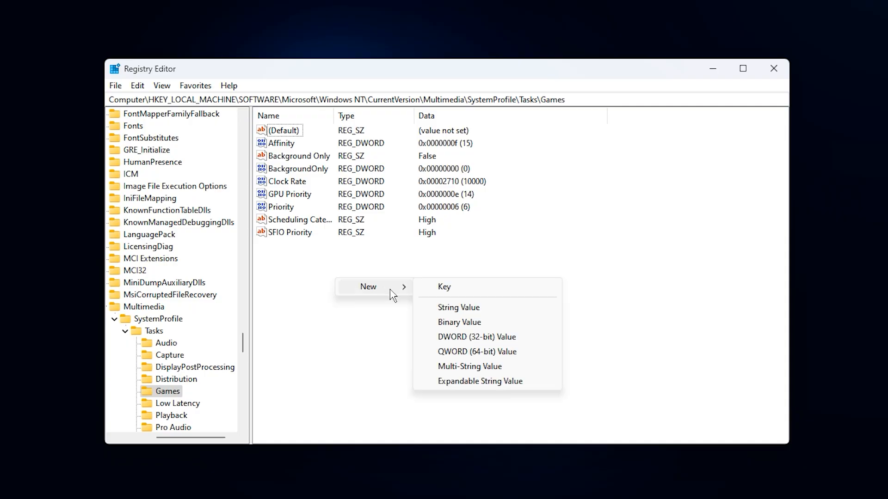
pyautogui.moveTo(458, 307)
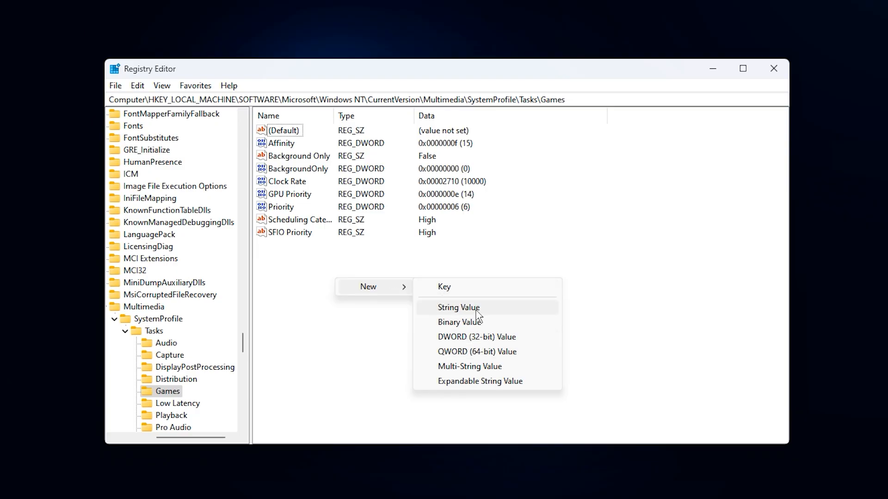
pyautogui.moveTo(470, 337)
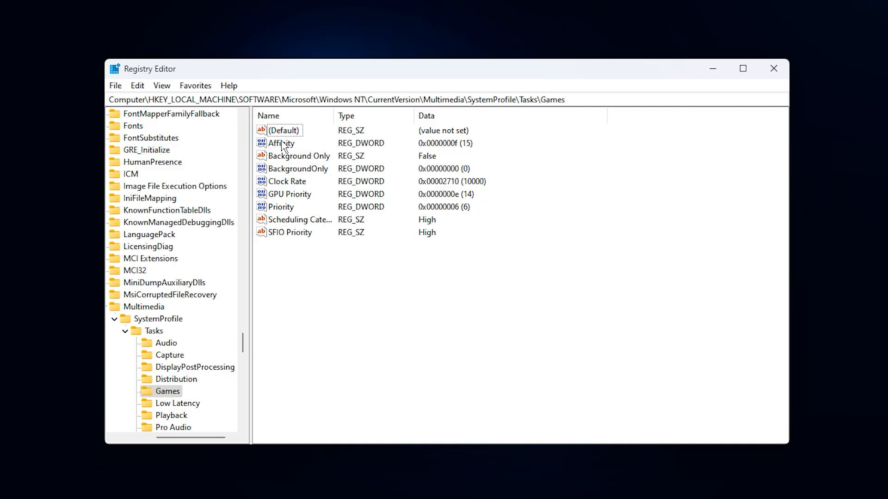
# Set Affinity to f, BackgroundOnly to 0 (decimal) and GPU Priority to e.
pyautogui.doubleClick(281, 143)
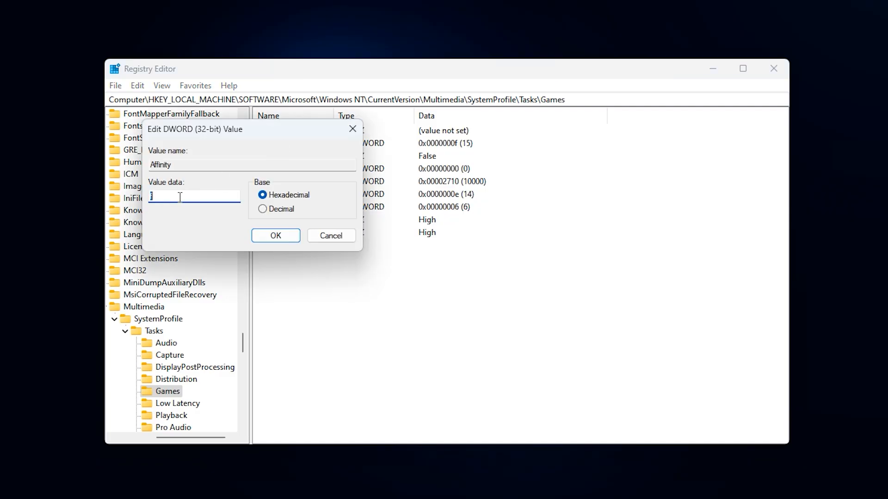
pyautogui.write('f')
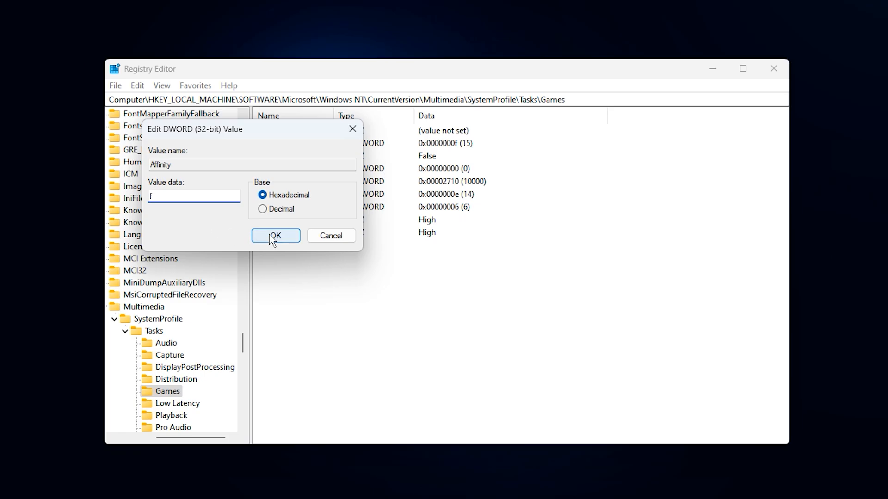
pyautogui.click(276, 235)
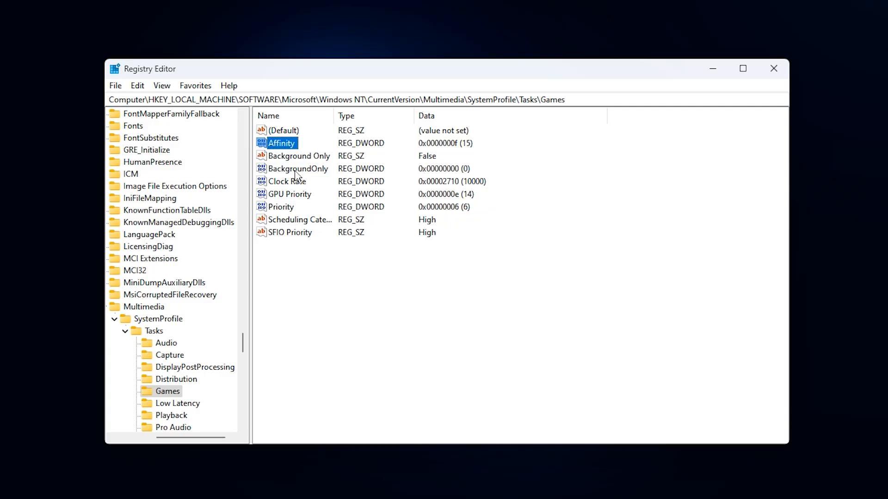
pyautogui.doubleClick(298, 168)
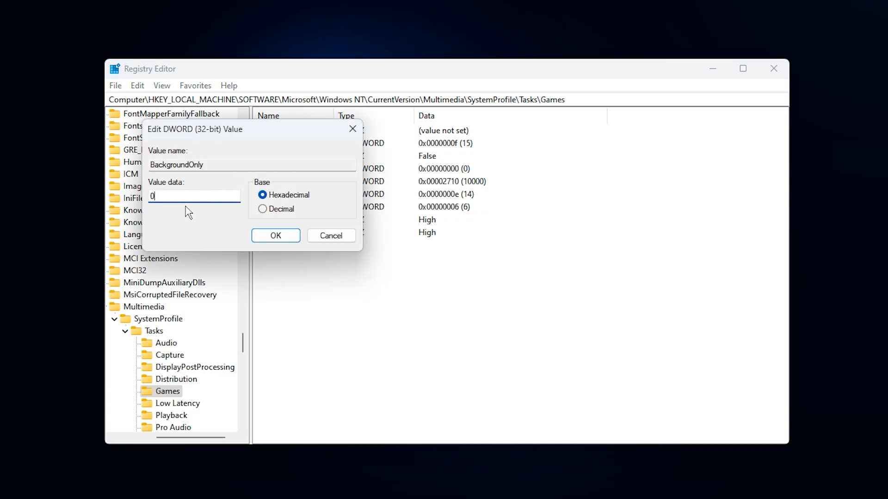
pyautogui.click(262, 209)
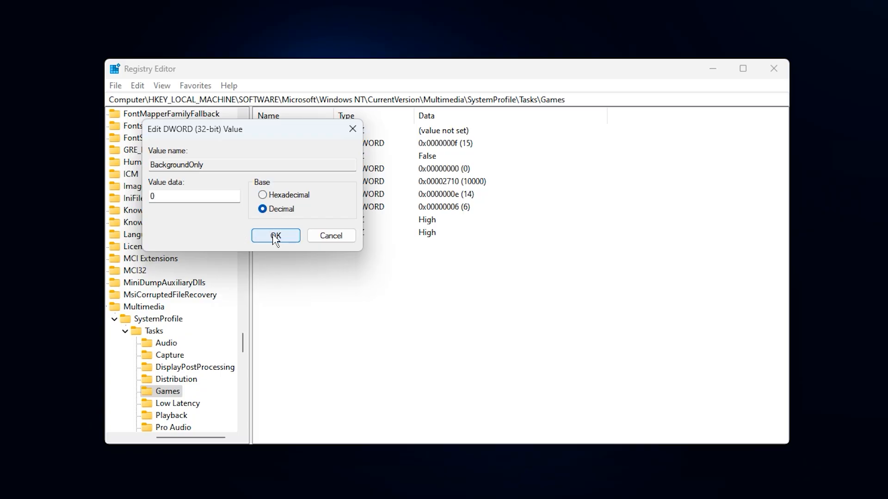
pyautogui.click(275, 235)
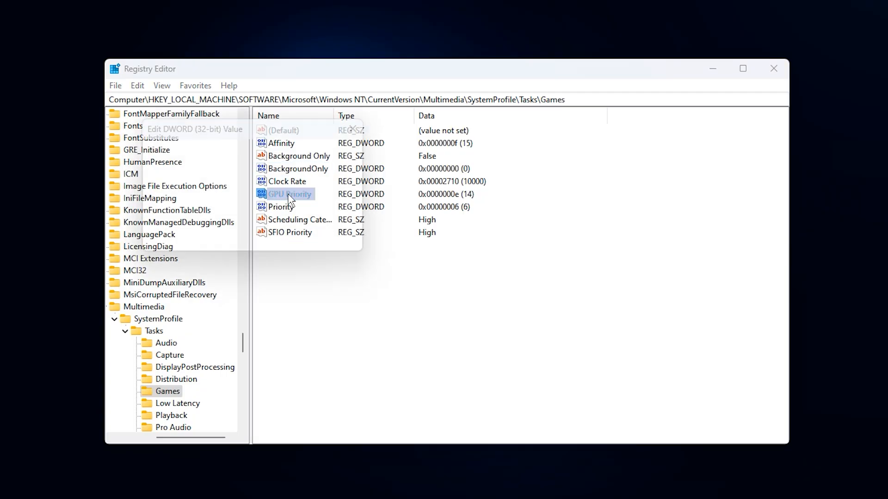
pyautogui.doubleClick(291, 194)
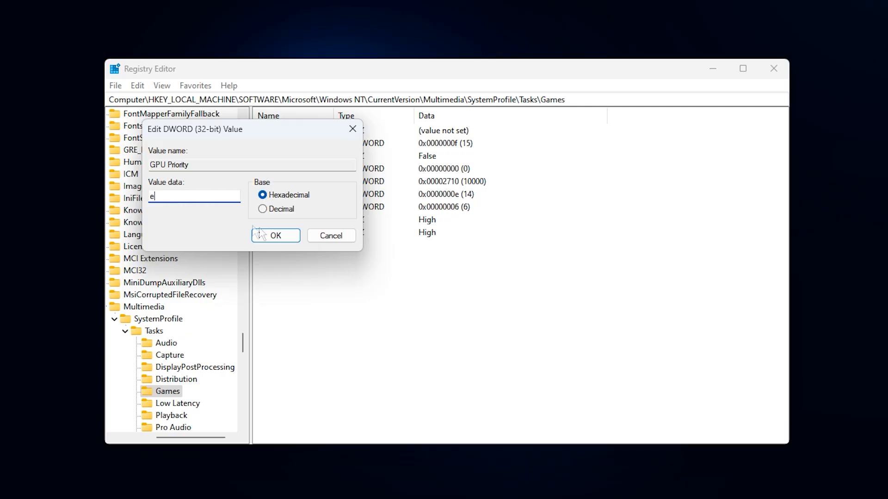
pyautogui.click(275, 235)
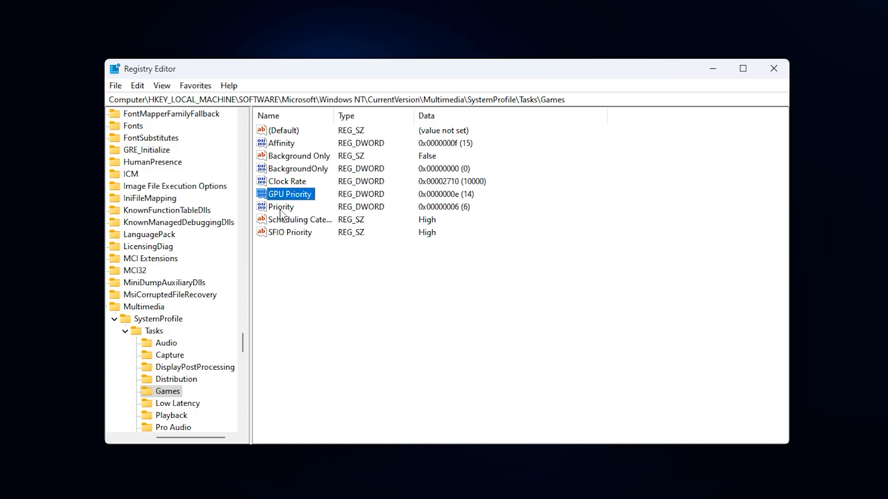
# Set Priority to 6 (decimal) and Scheduling Category and SFIO Priority to High.
pyautogui.doubleClick(280, 206)
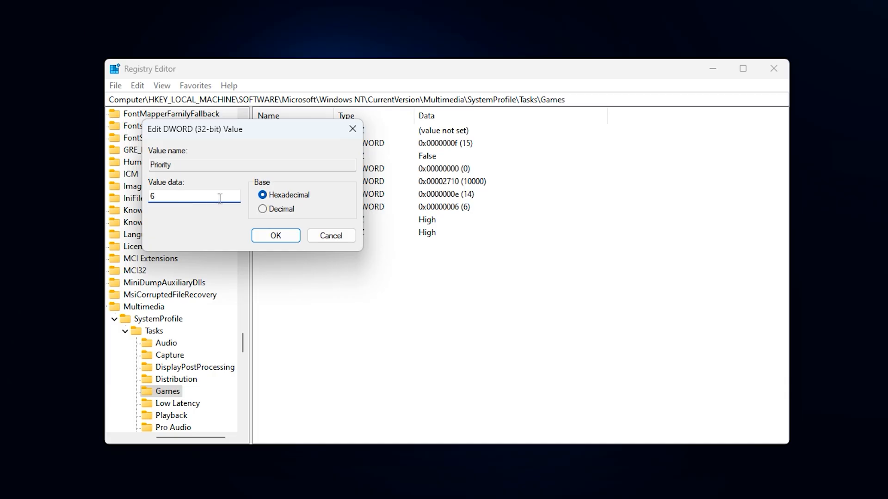
pyautogui.click(263, 209)
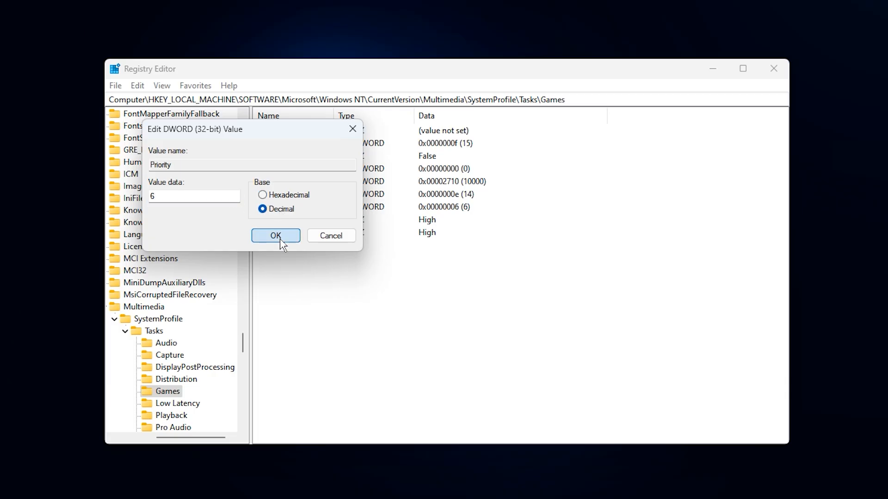
pyautogui.click(276, 235)
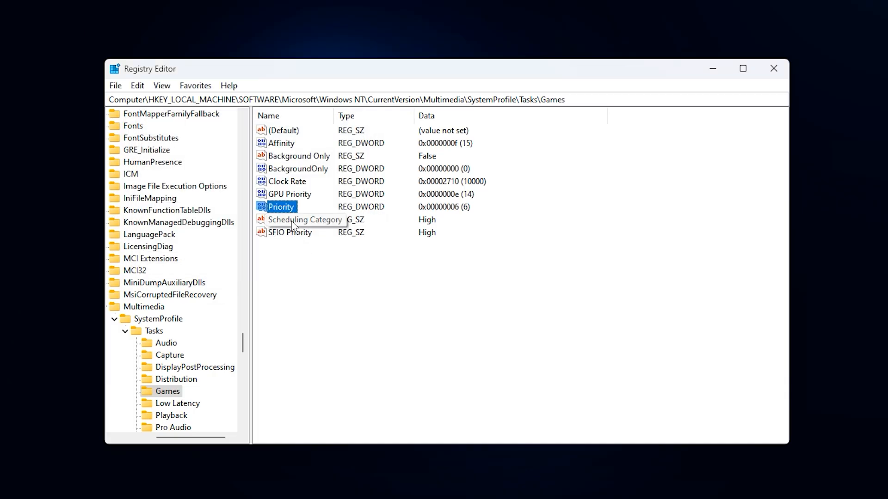
pyautogui.doubleClick(305, 219)
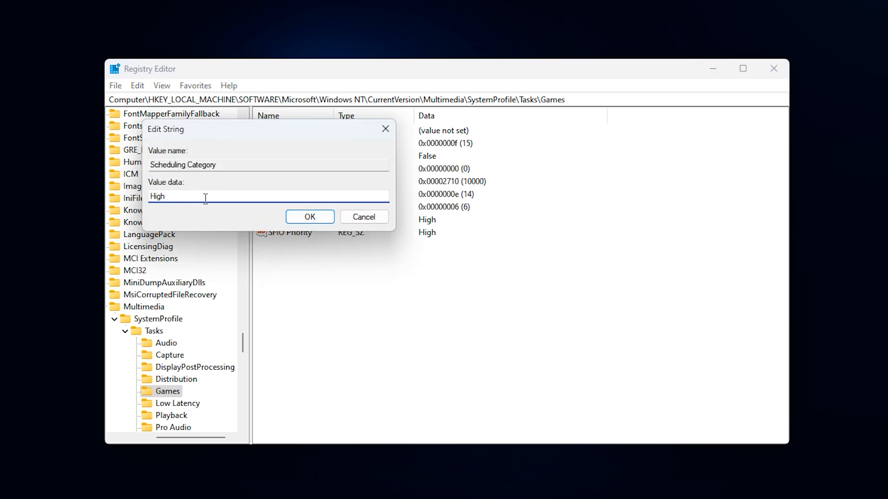
pyautogui.click(309, 217)
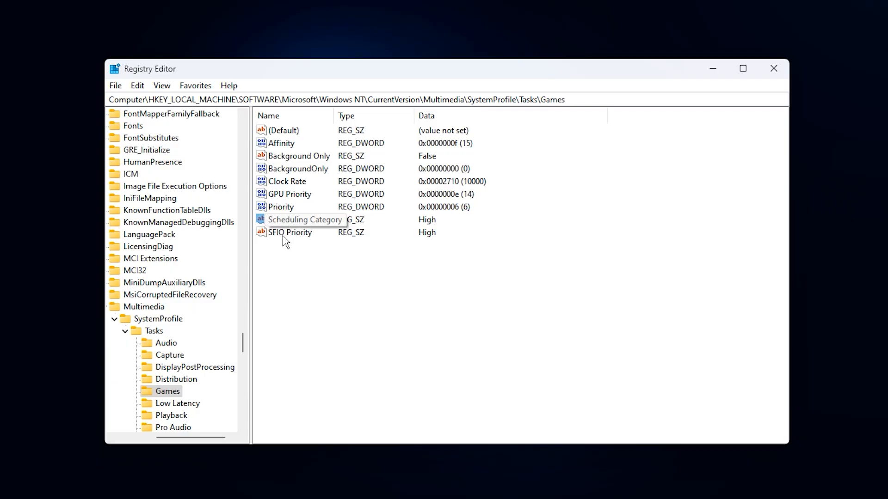
pyautogui.doubleClick(290, 232)
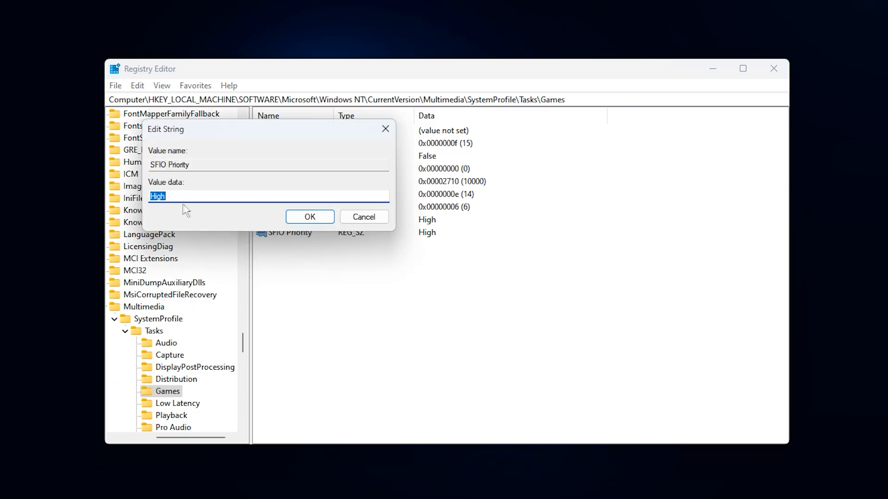
pyautogui.click(218, 196)
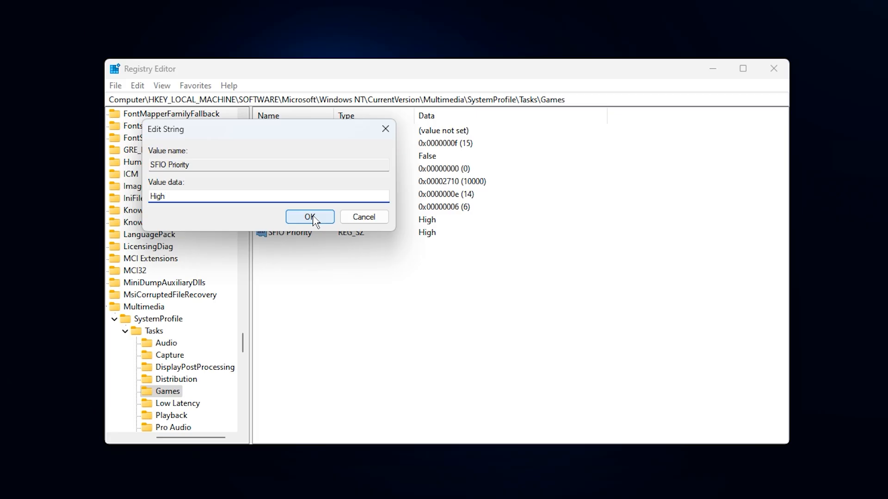
pyautogui.click(310, 218)
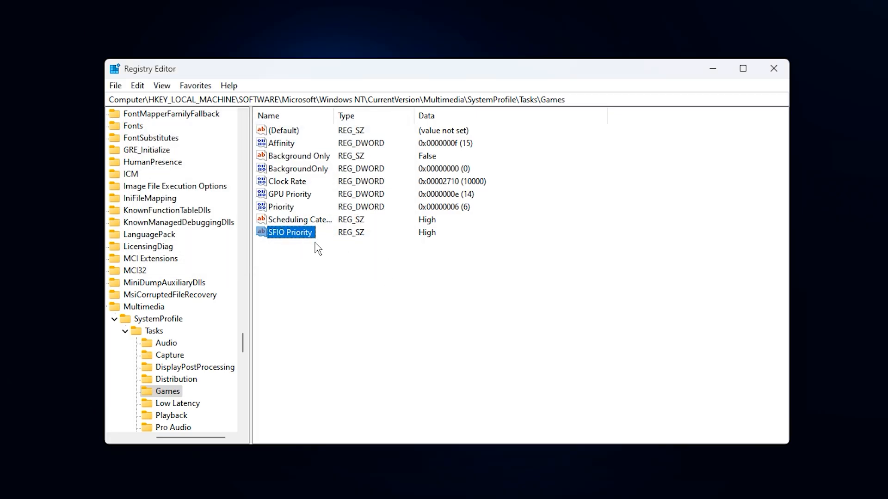
pyautogui.click(396, 270)
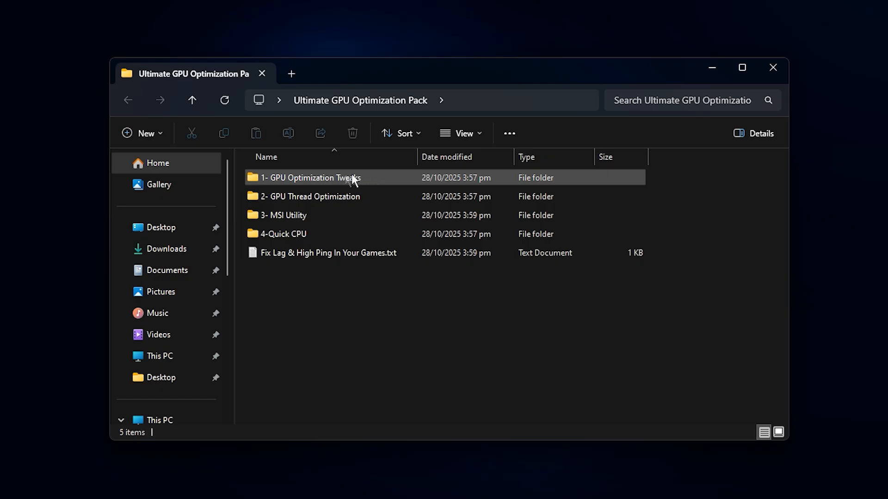
pyautogui.moveTo(375, 182)
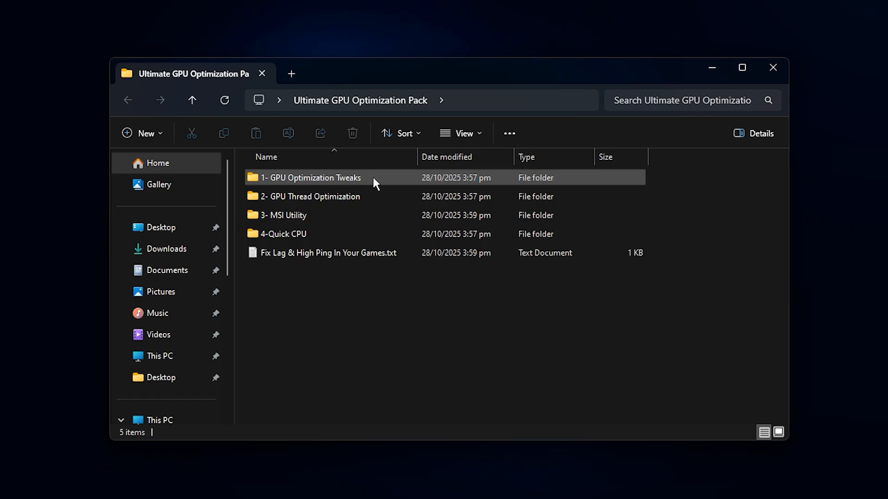
pyautogui.doubleClick(311, 177)
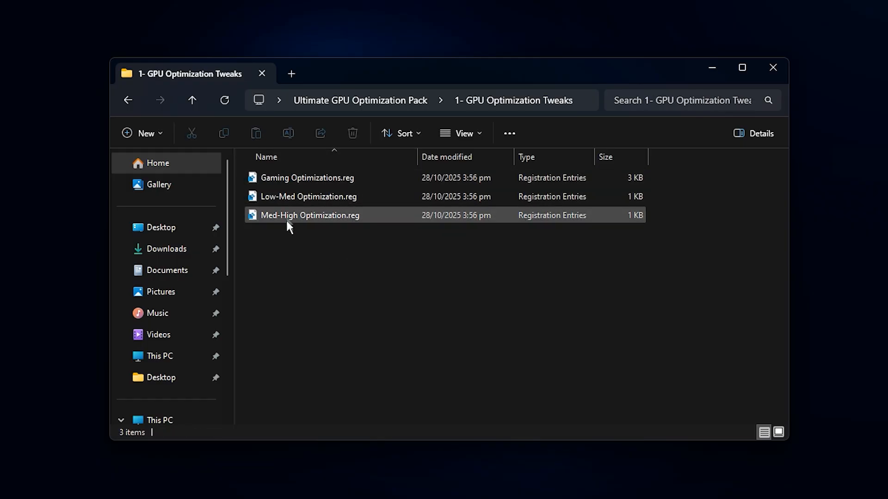
pyautogui.click(308, 177)
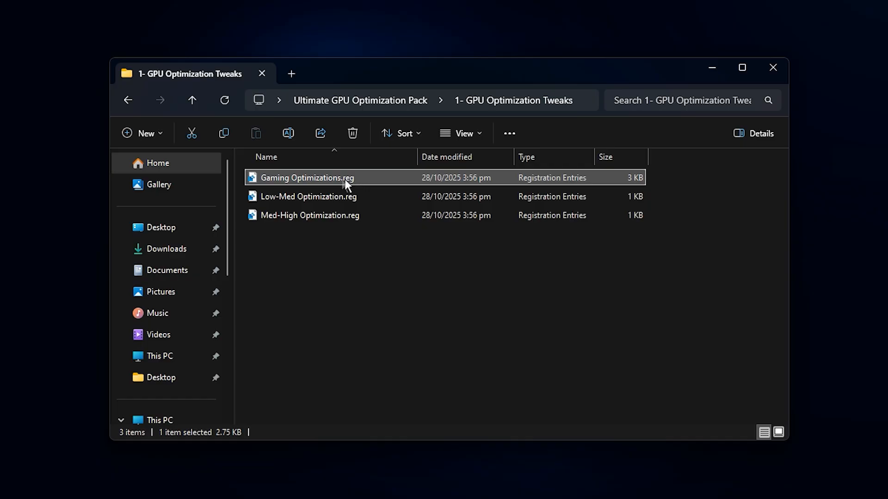
pyautogui.moveTo(345, 186)
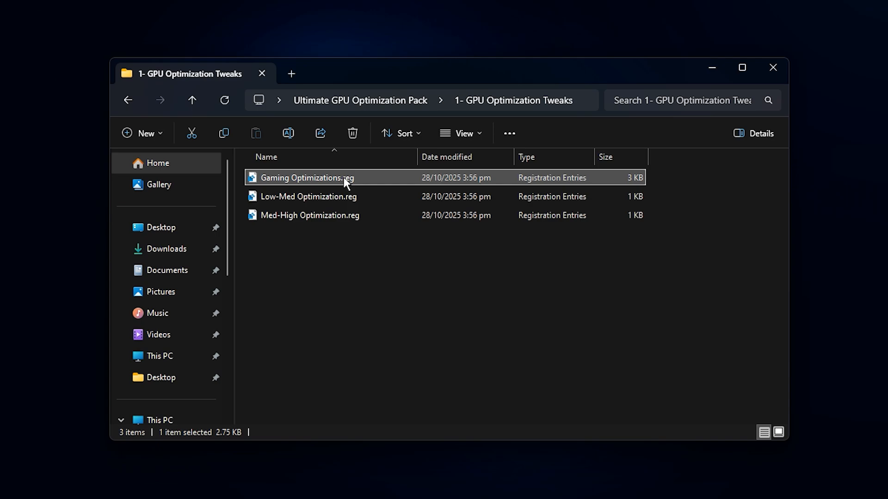
pyautogui.moveTo(359, 182)
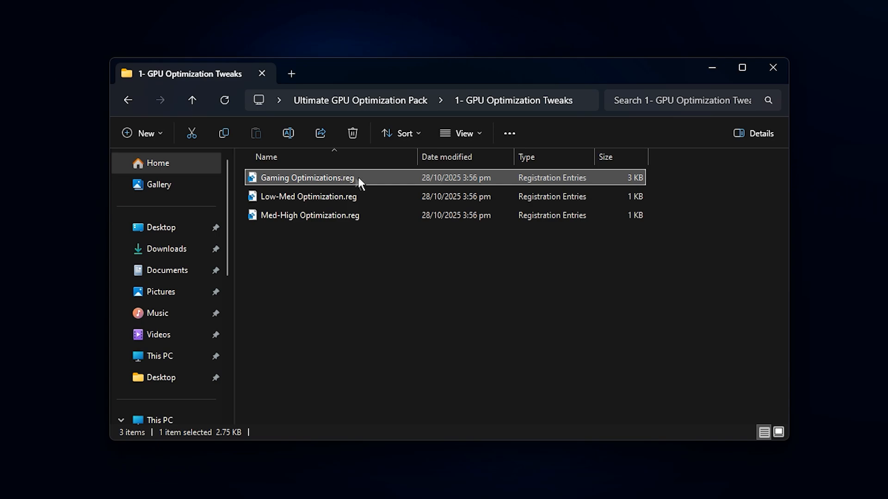
pyautogui.moveTo(300, 189)
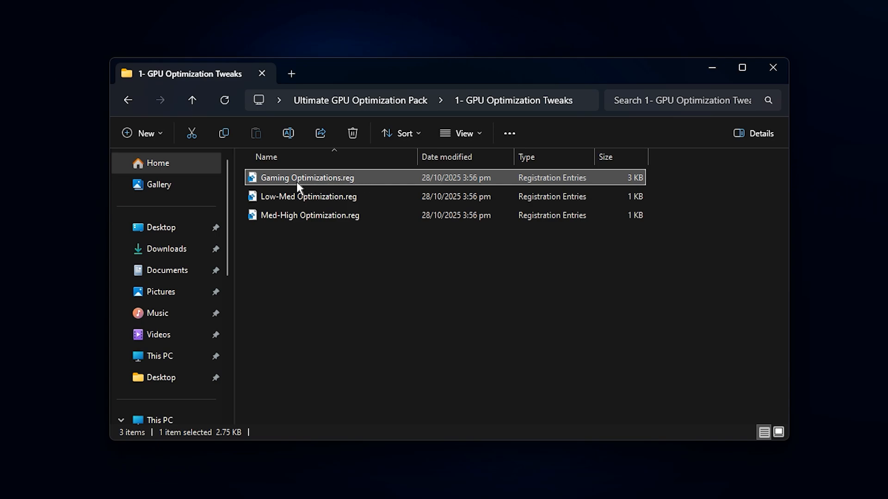
pyautogui.moveTo(371, 188)
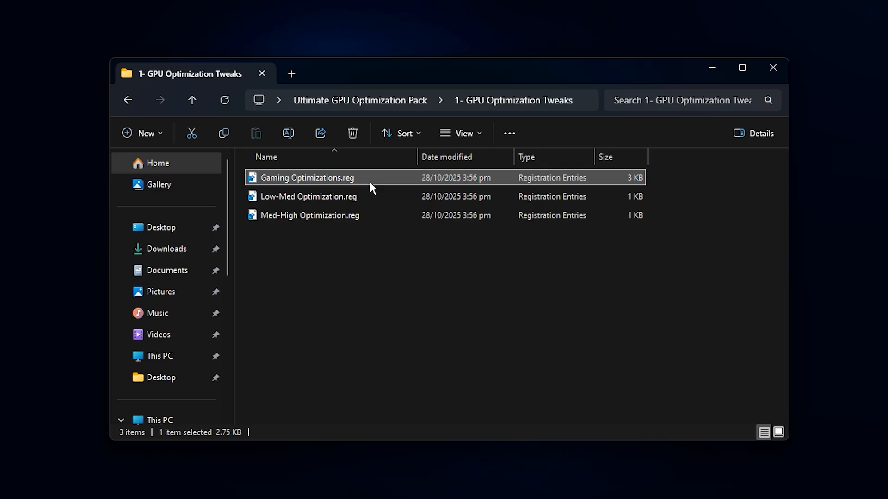
pyautogui.moveTo(373, 192)
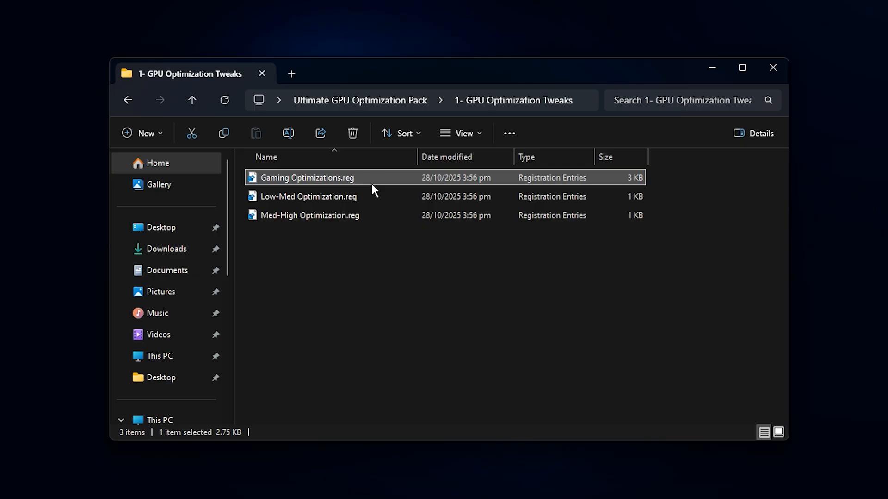
pyautogui.moveTo(318, 186)
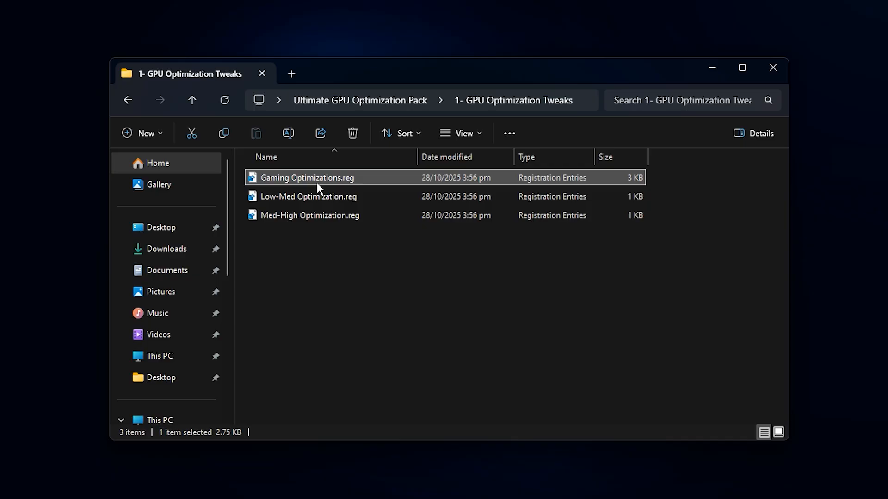
pyautogui.moveTo(329, 192)
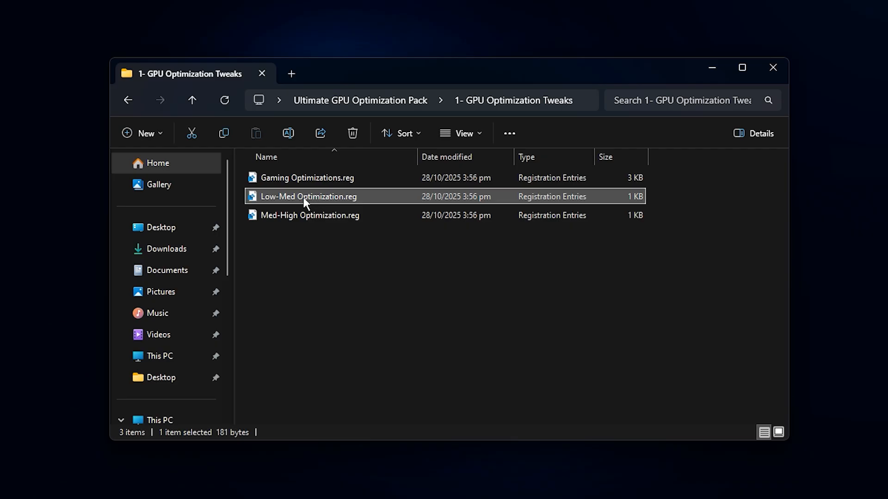
# Select the Med-High Optimization.reg file in the GPU Optimization Tweaks folder.
pyautogui.click(310, 214)
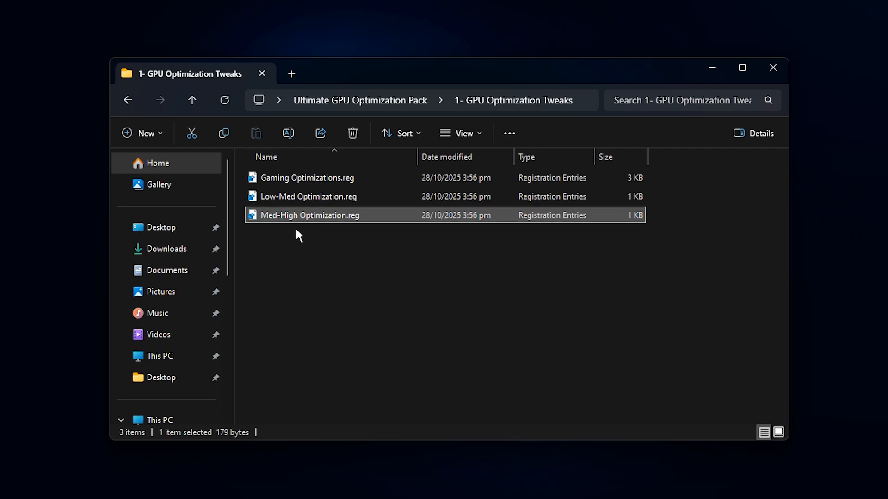
pyautogui.moveTo(314, 236)
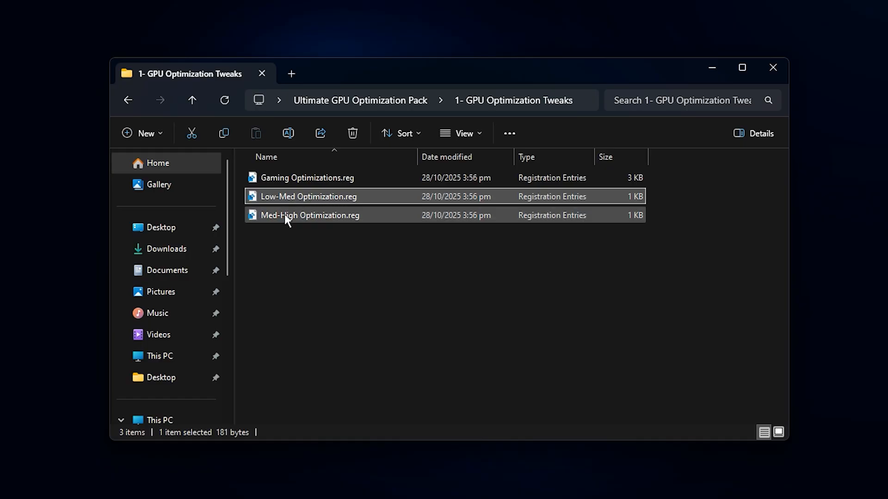
pyautogui.click(310, 215)
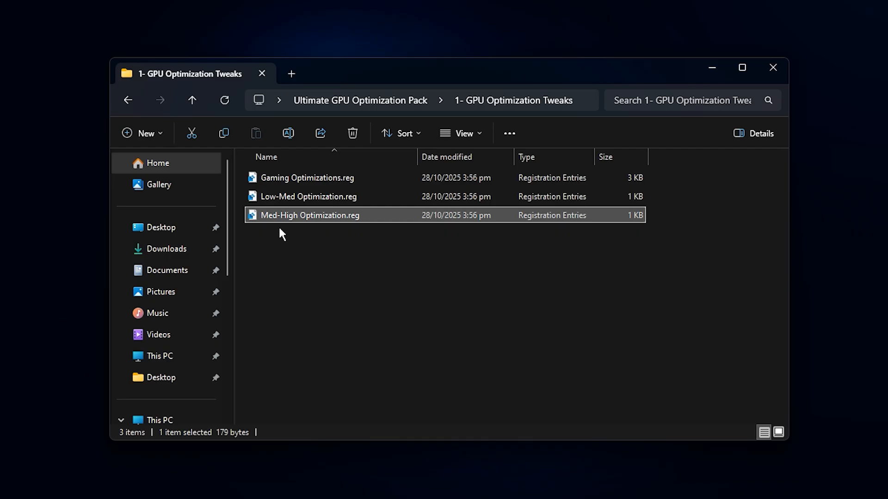
pyautogui.moveTo(294, 231)
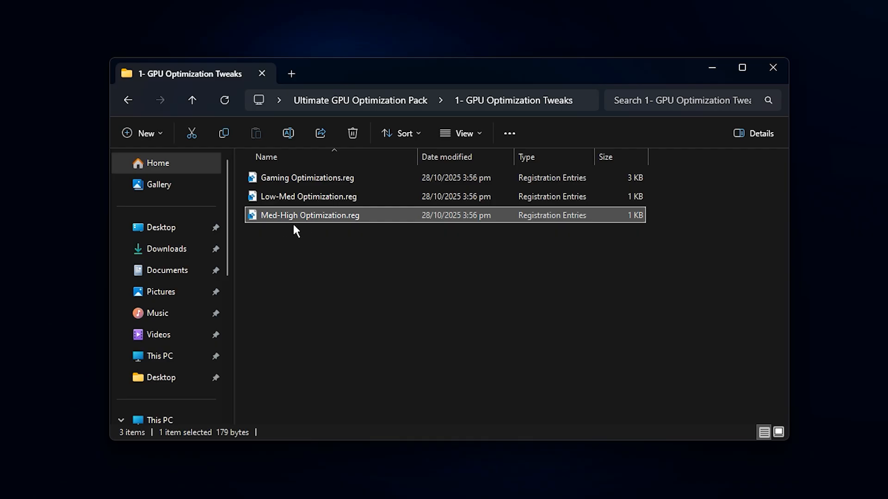
pyautogui.moveTo(301, 228)
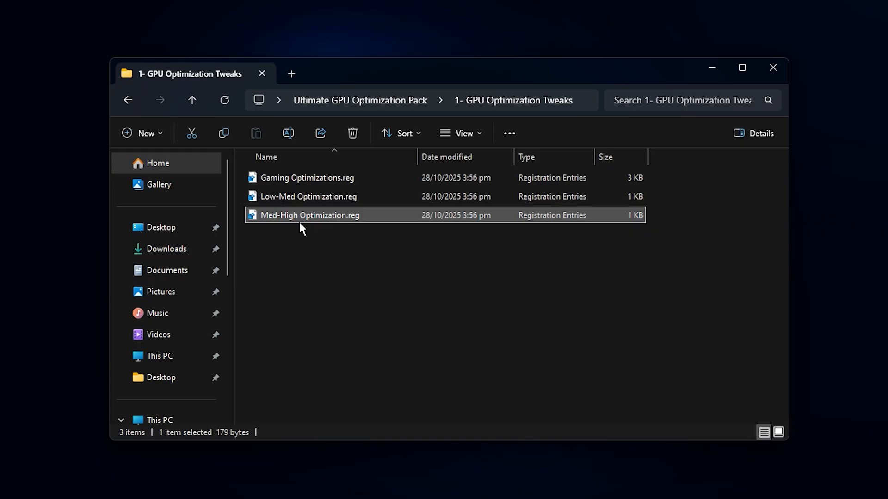
pyautogui.moveTo(340, 247)
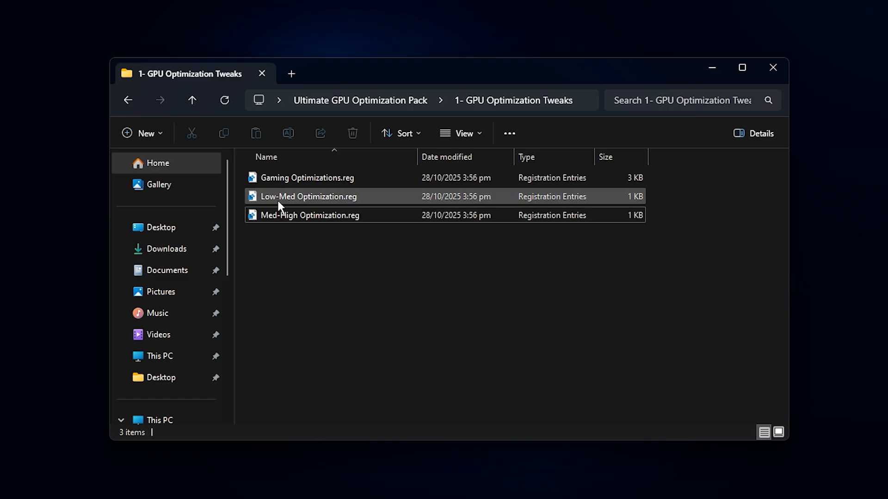
pyautogui.click(310, 215)
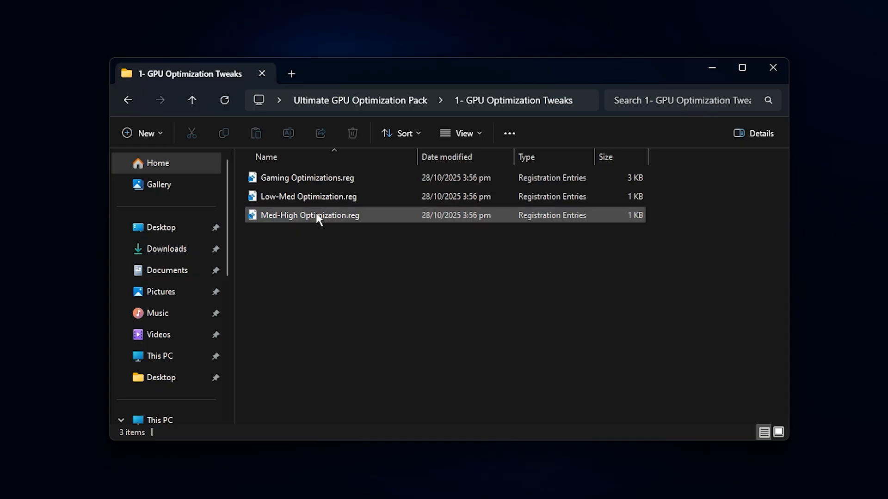
pyautogui.moveTo(293, 216)
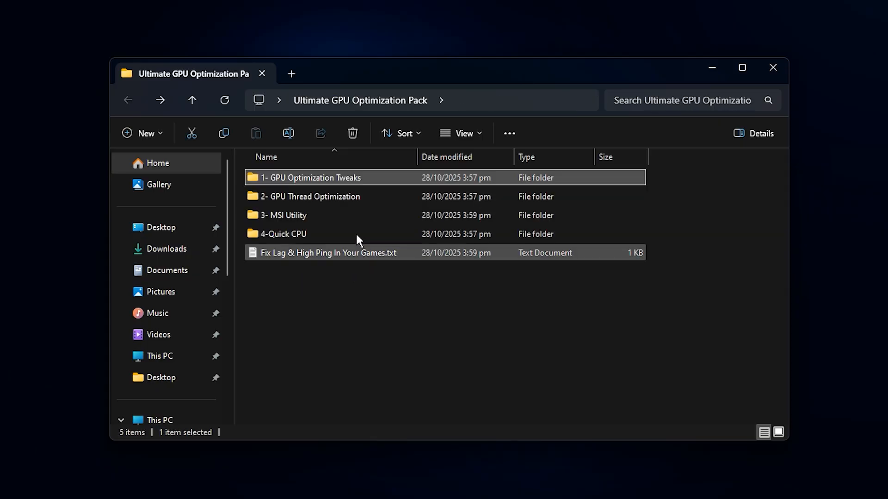
# Enter the 2- GPU Thread Optimization folder and select NVIDIA Thread Priority.reg.
pyautogui.doubleClick(310, 196)
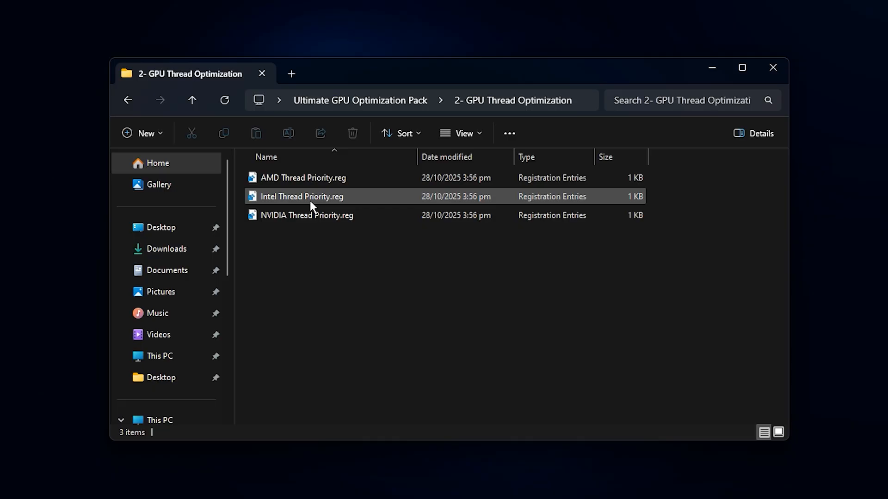
pyautogui.click(308, 215)
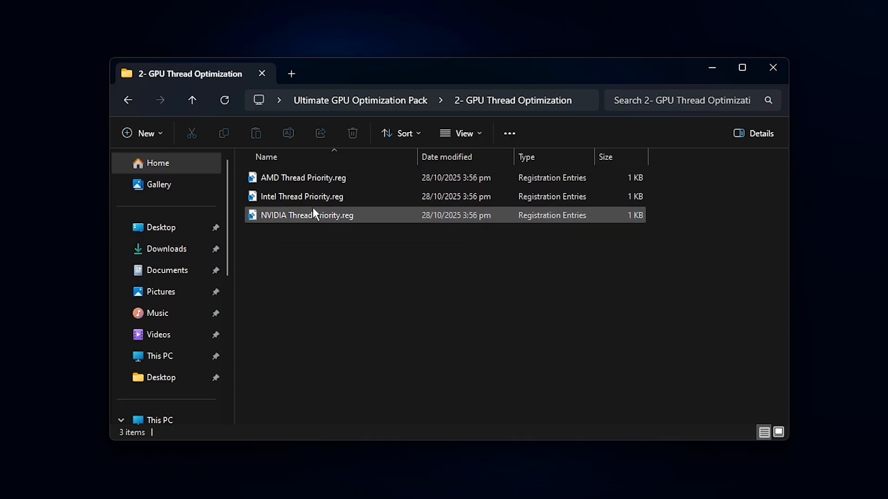
pyautogui.moveTo(309, 211)
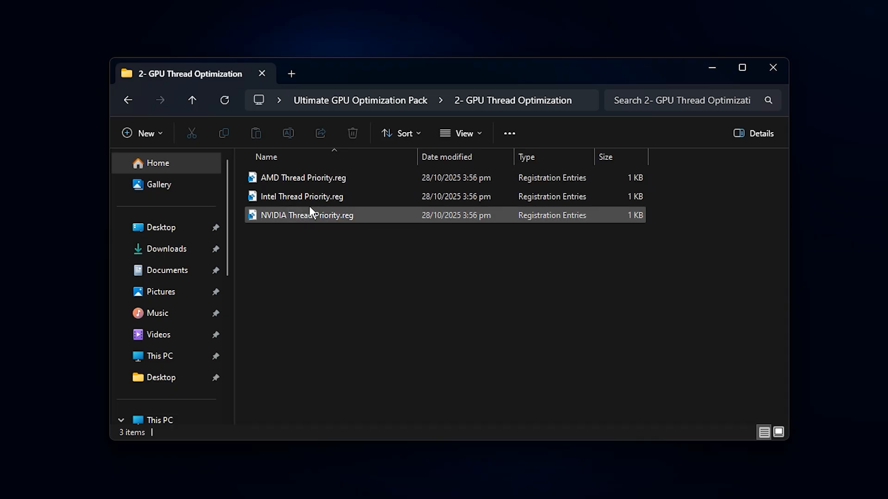
pyautogui.click(302, 197)
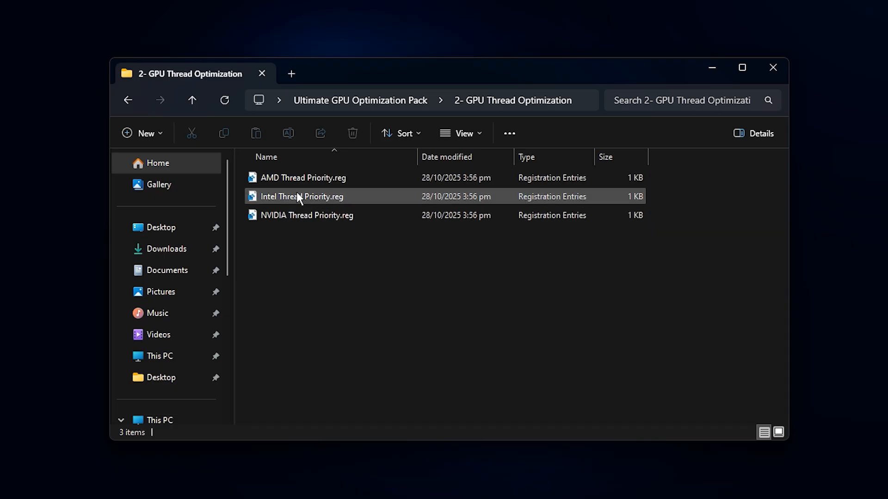
pyautogui.click(307, 215)
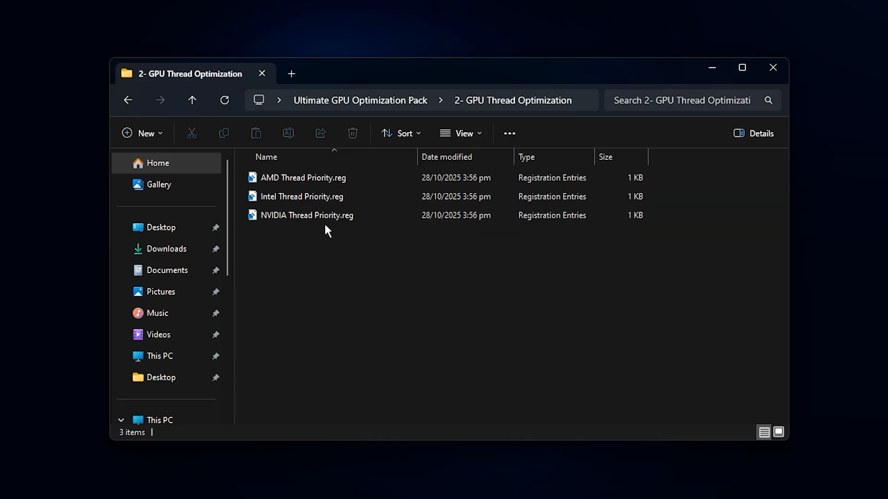
pyautogui.click(306, 215)
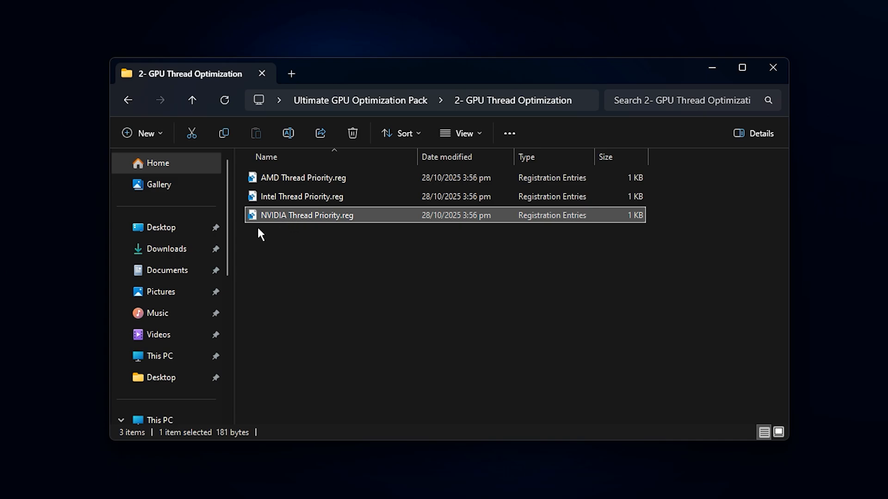
pyautogui.moveTo(290, 234)
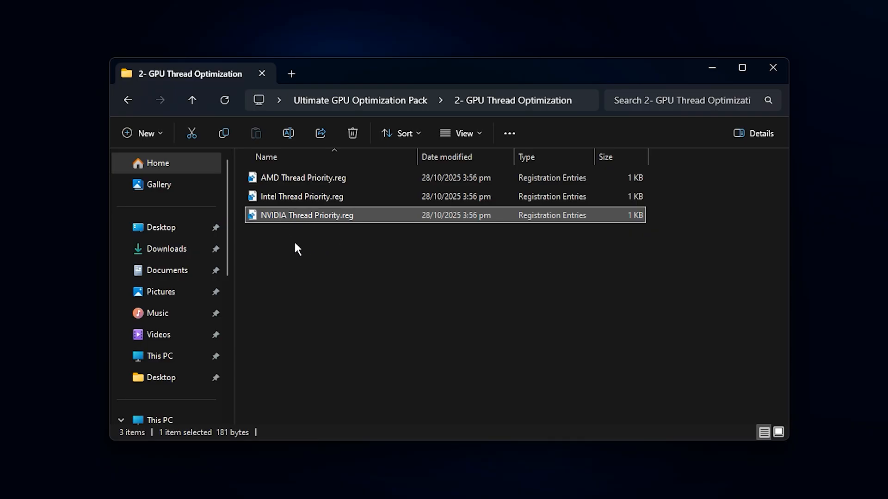
pyautogui.moveTo(300, 238)
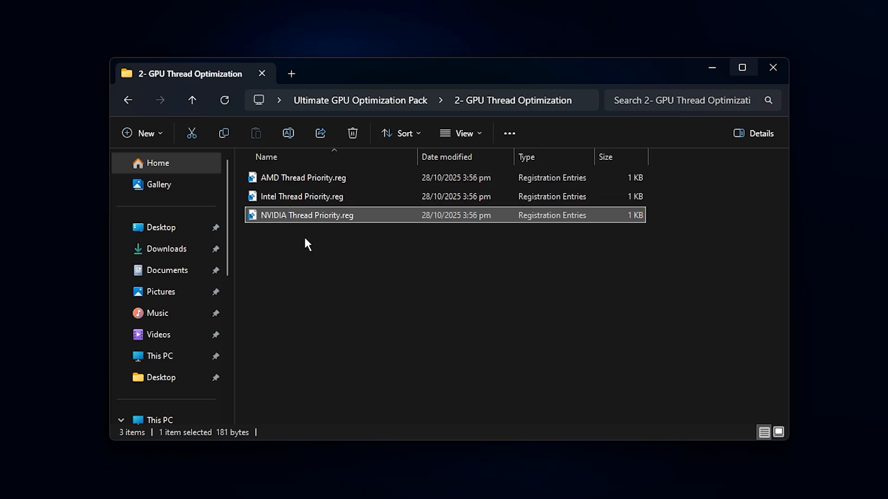
pyautogui.moveTo(338, 242)
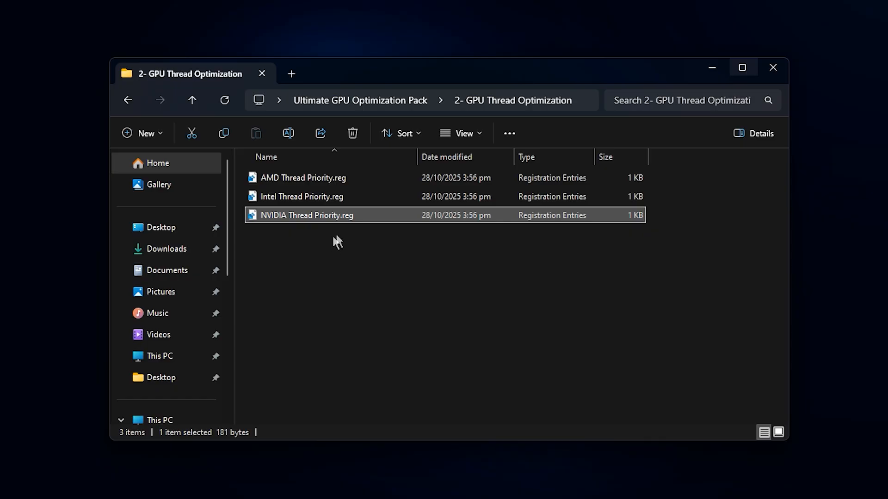
pyautogui.moveTo(309, 243)
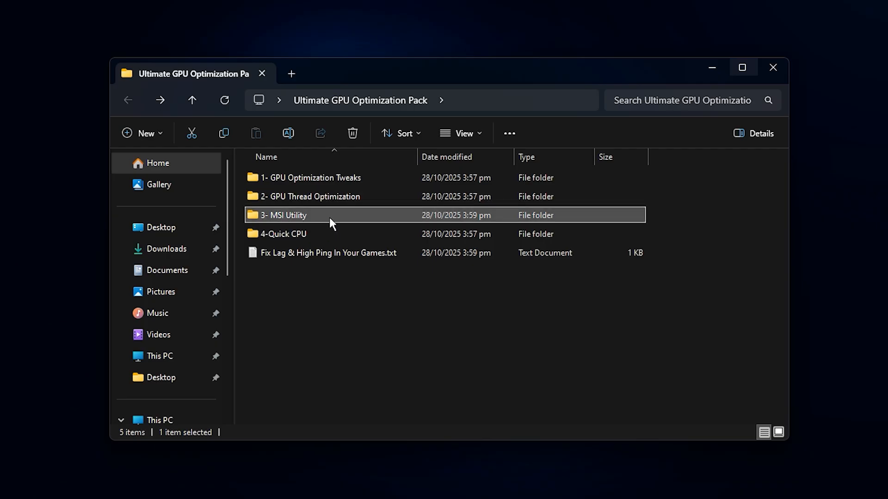
pyautogui.moveTo(331, 224)
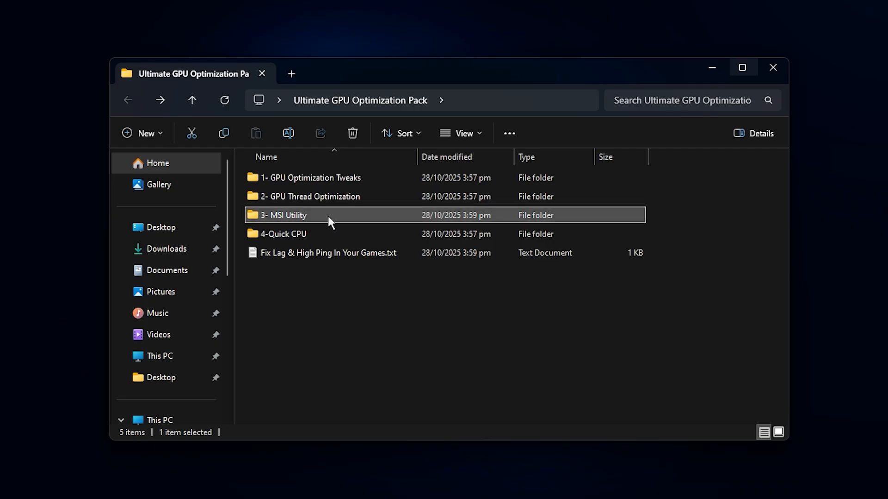
# Launch MSI_util_v3.exe from the 3- MSI Utility folder.
pyautogui.doubleClick(283, 215)
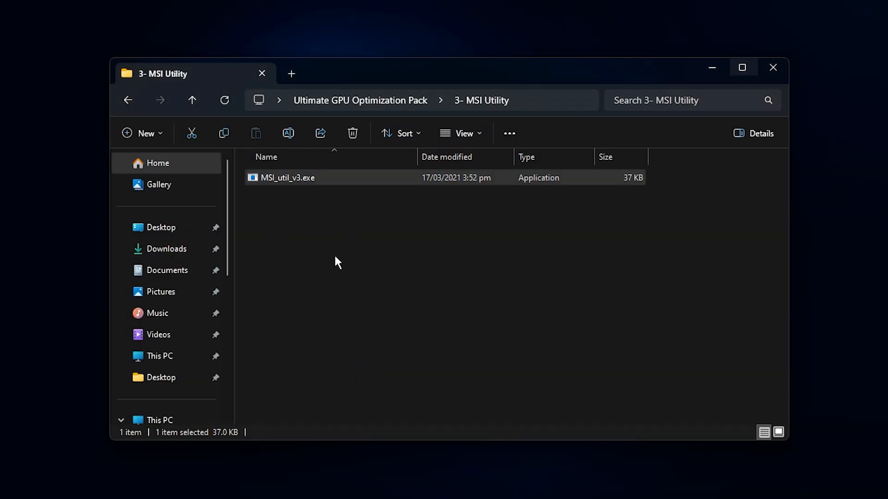
pyautogui.doubleClick(286, 177)
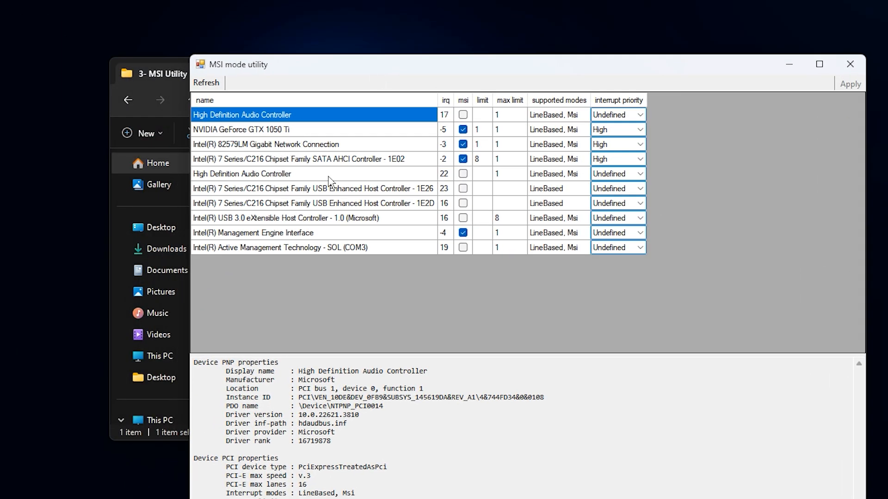
# Enable MSI mode with High interrupt priority for the GTX 1050 Ti, then close the utility.
pyautogui.click(242, 129)
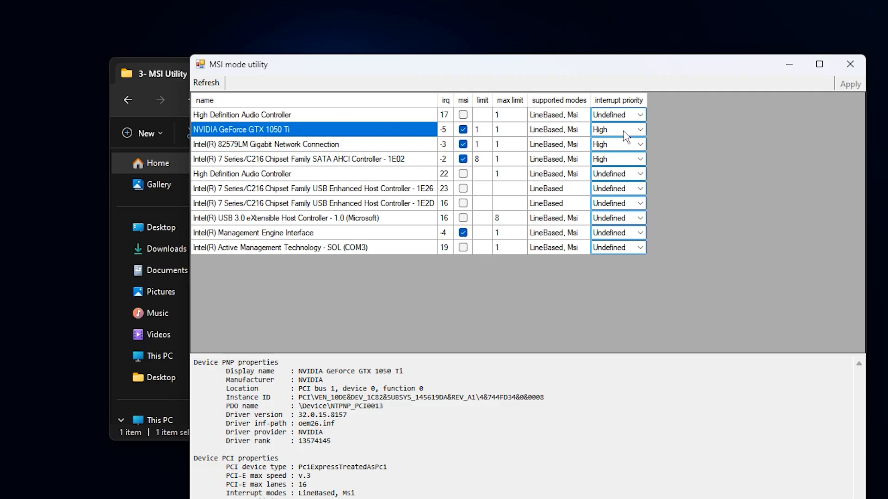
pyautogui.click(640, 129)
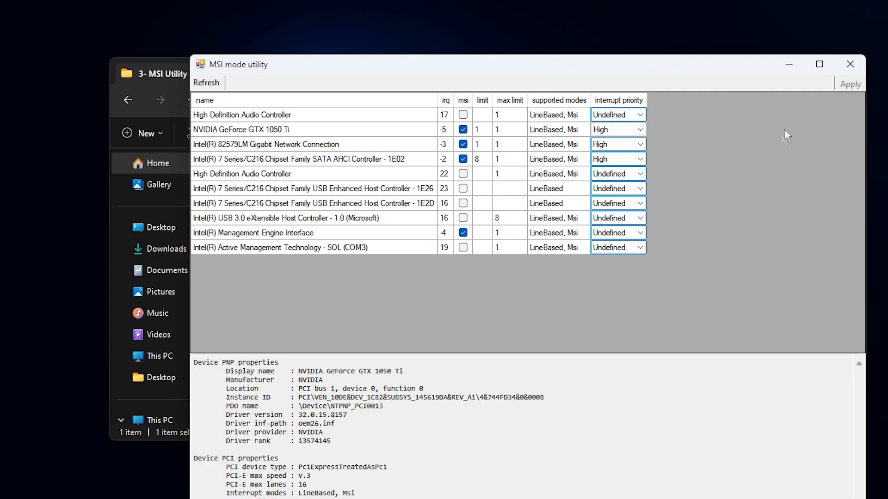
pyautogui.moveTo(658, 134)
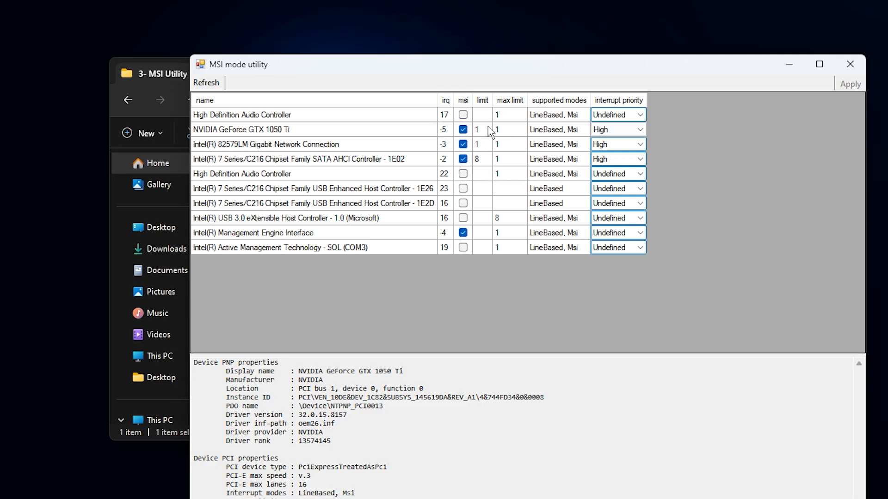
pyautogui.moveTo(378, 125)
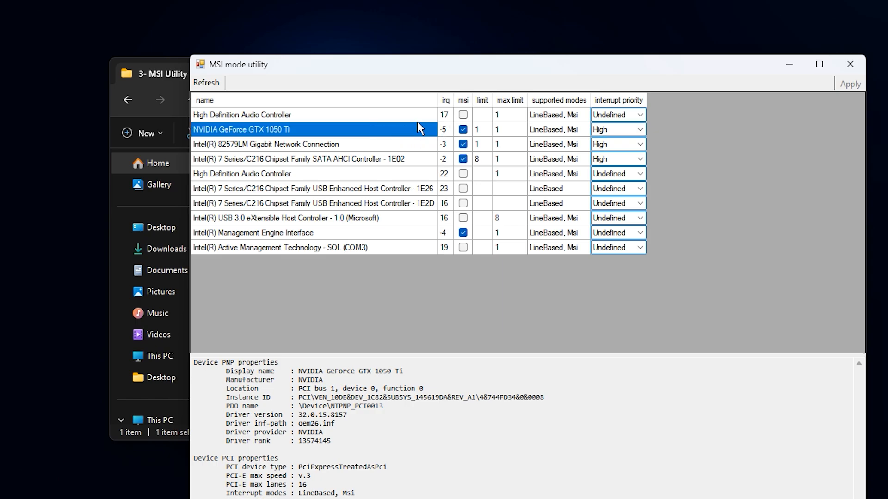
pyautogui.moveTo(441, 138)
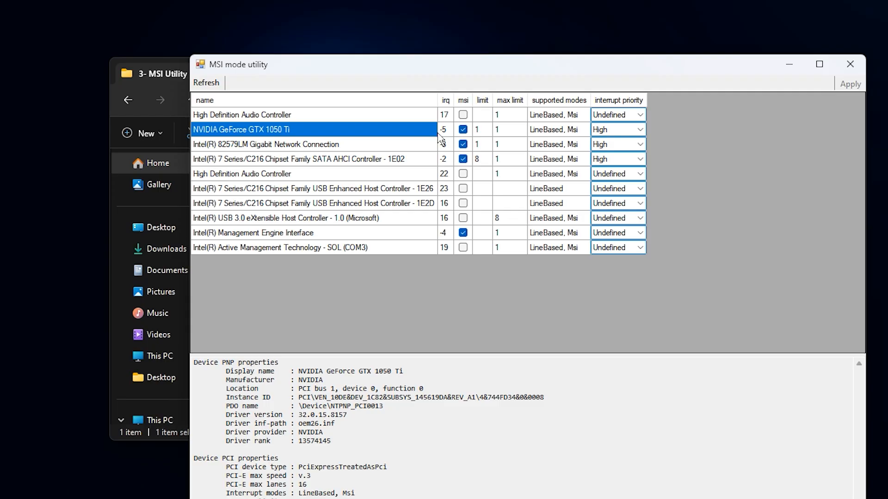
pyautogui.moveTo(850, 64)
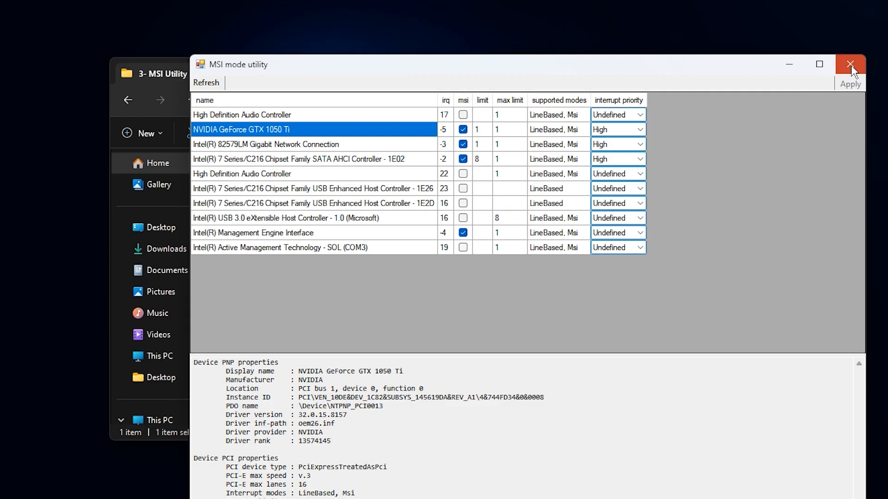
pyautogui.click(849, 64)
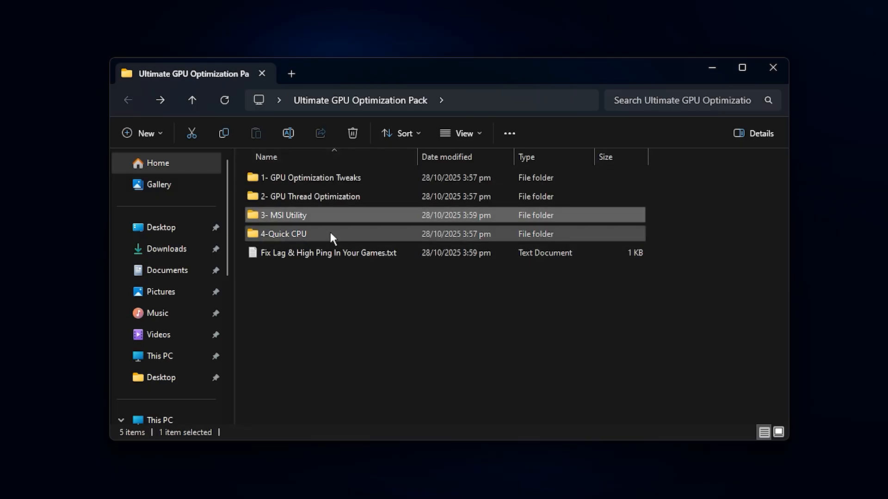
# Run QuickCpuSetup.msi from the 4-Quick CPU folder.
pyautogui.doubleClick(283, 233)
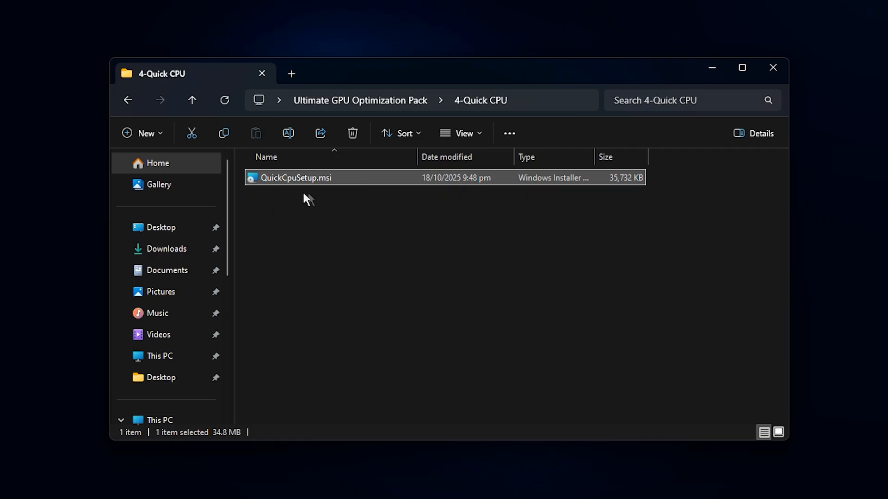
pyautogui.moveTo(331, 203)
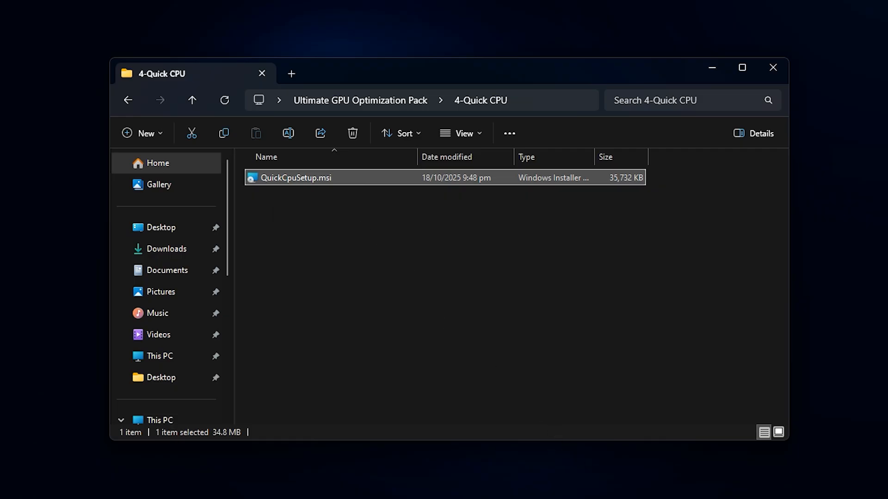
pyautogui.doubleClick(295, 177)
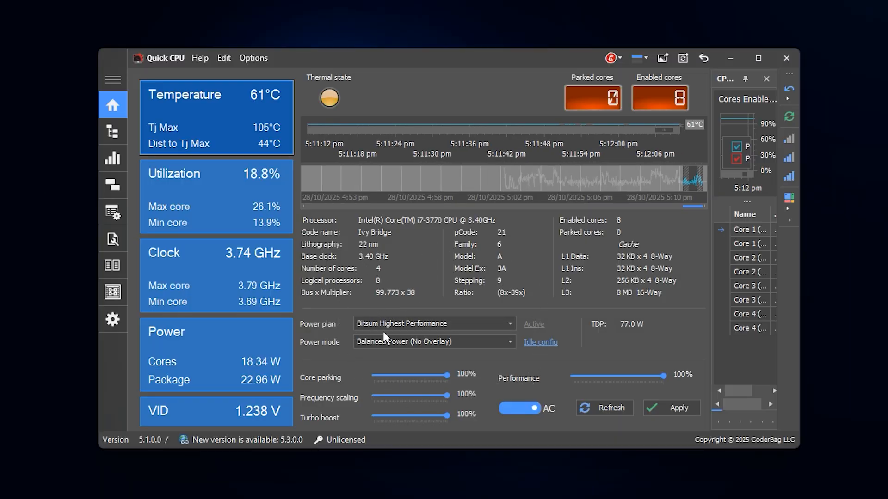
pyautogui.moveTo(428, 286)
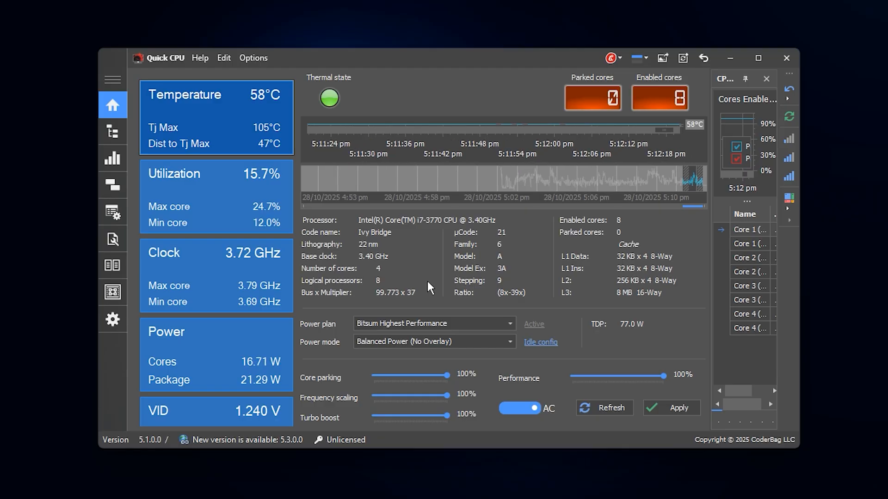
pyautogui.moveTo(444, 336)
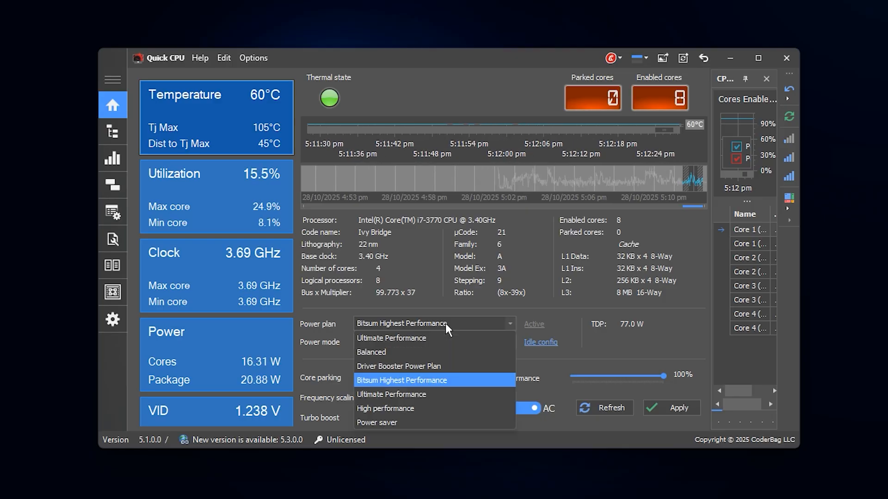
pyautogui.moveTo(407, 338)
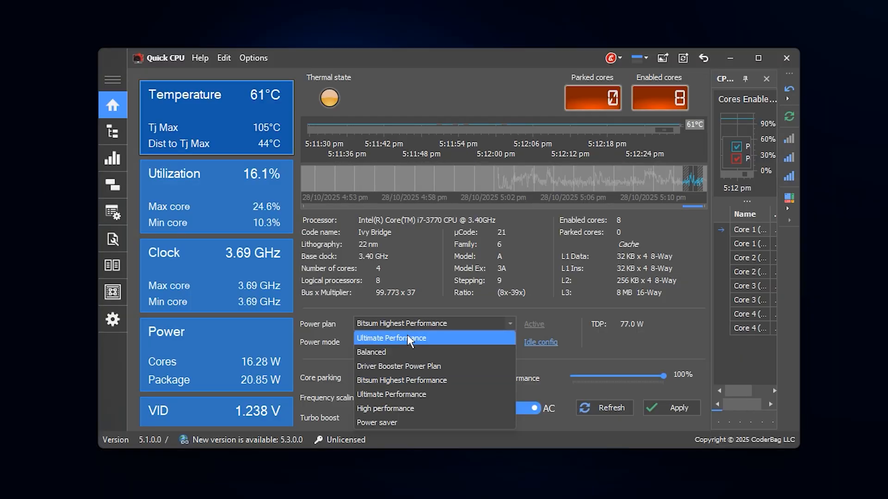
# Choose Ultimate Performance in the Power plan dropdown.
pyautogui.click(391, 338)
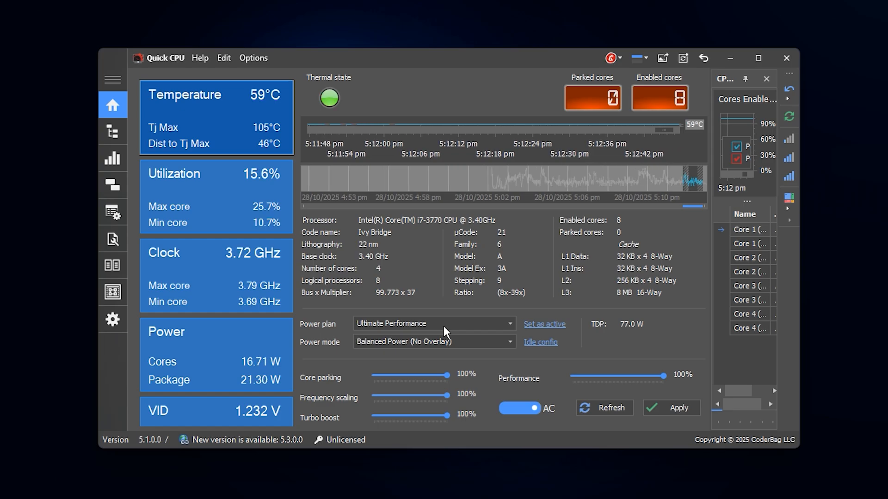
pyautogui.moveTo(463, 330)
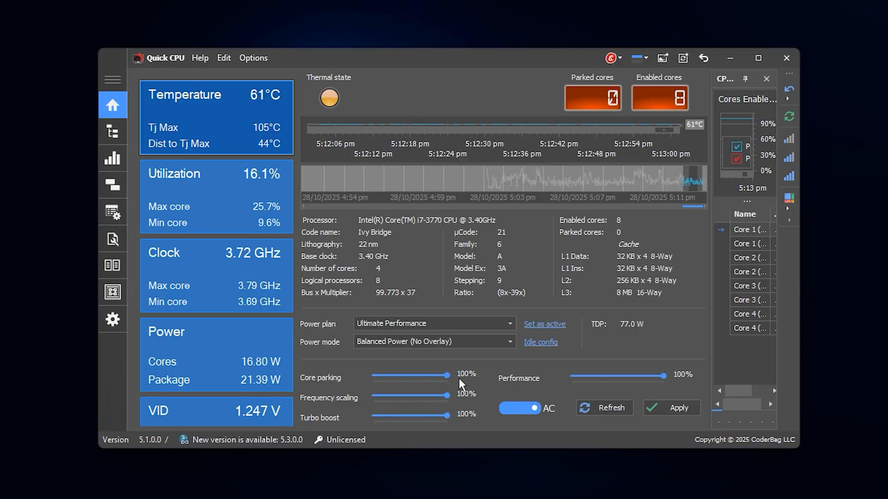
pyautogui.moveTo(453, 384)
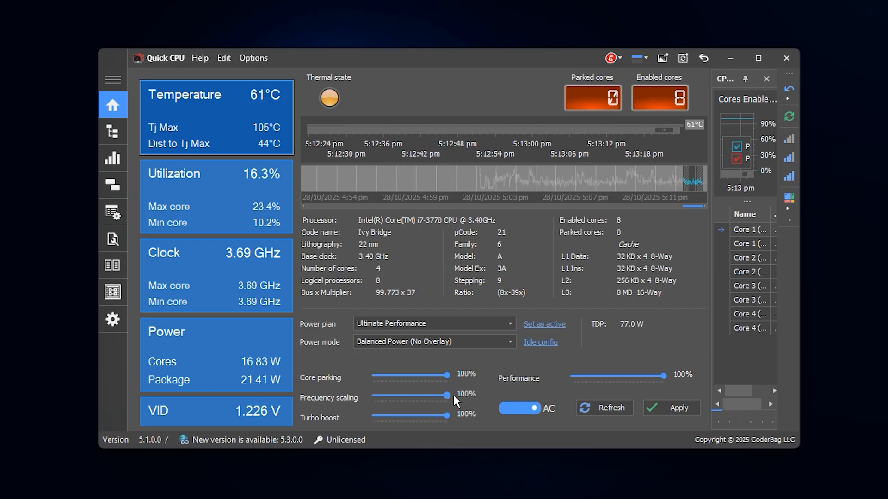
pyautogui.moveTo(447, 402)
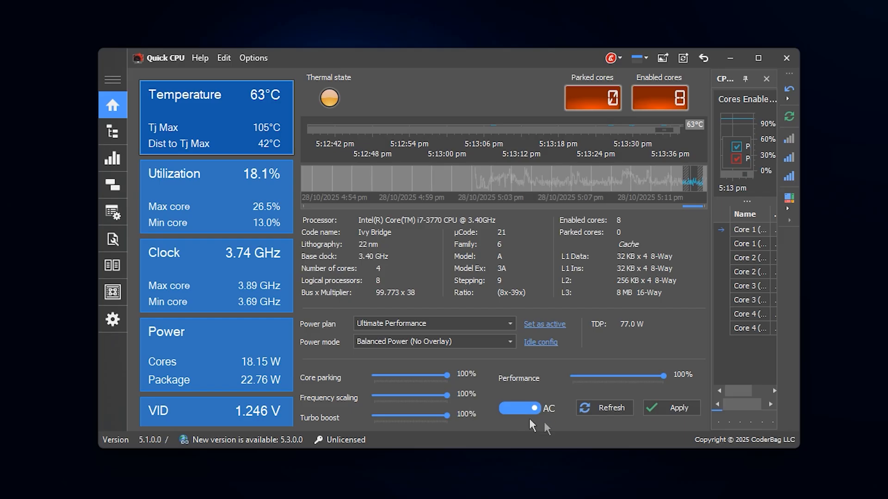
# Set Ultimate Performance as the active plan so it reads Active.
pyautogui.click(673, 408)
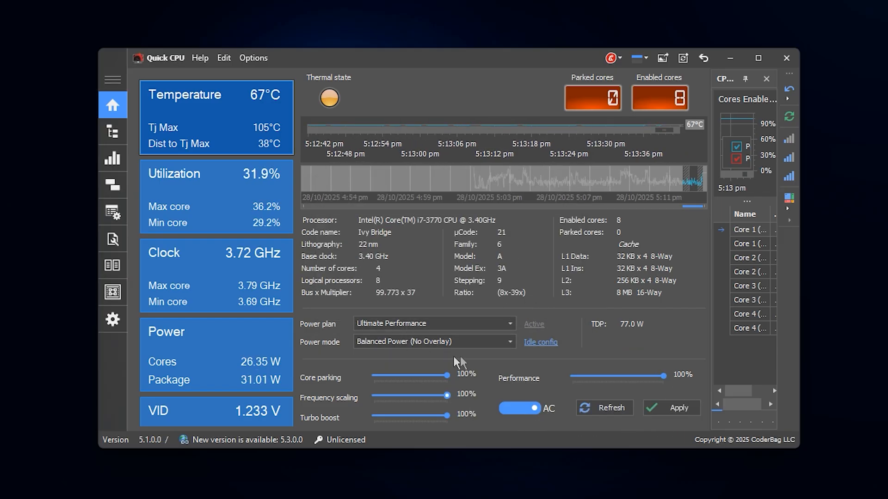
pyautogui.click(112, 292)
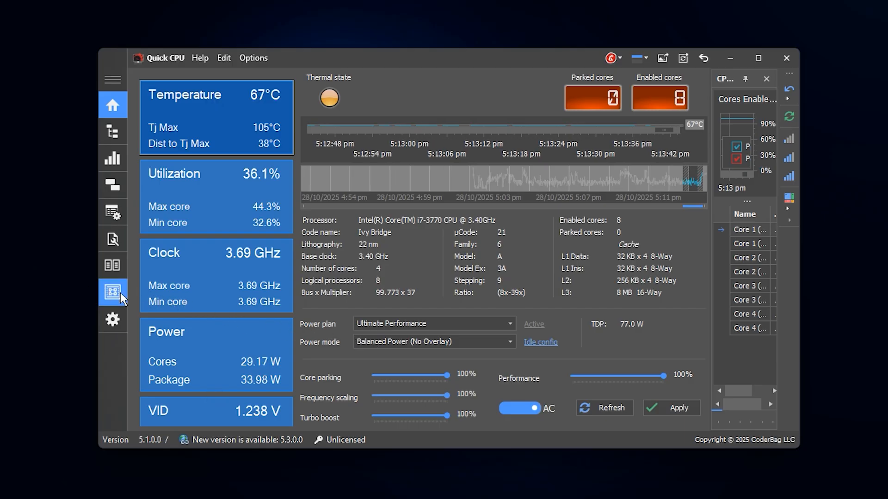
# Show the All Controls page with Turbo Boost, SpeedStep, C1E and PROCHOT enabled.
pyautogui.click(111, 292)
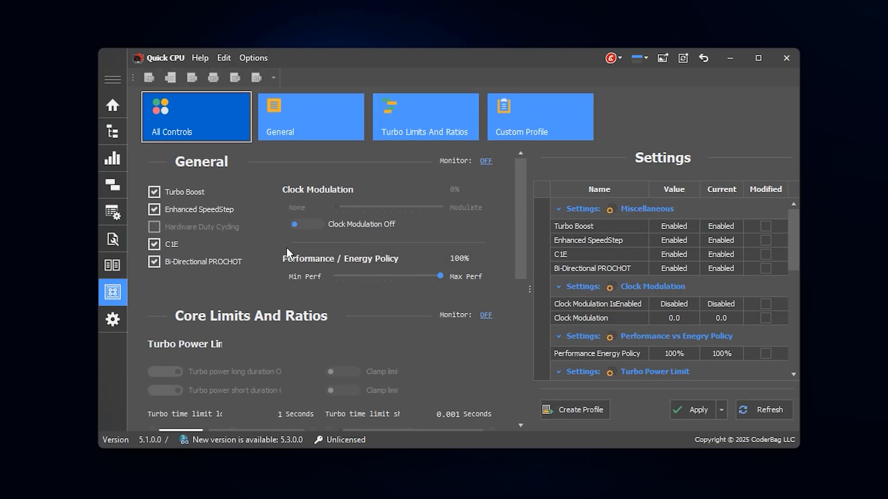
pyautogui.moveTo(269, 266)
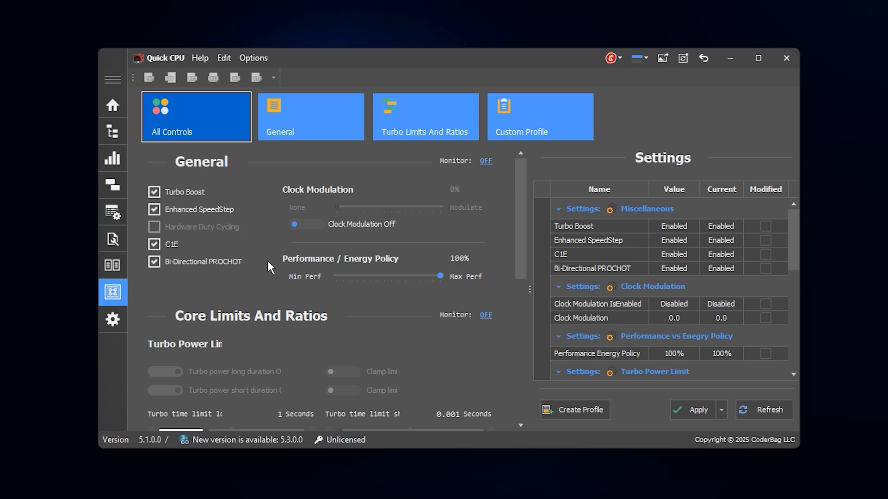
pyautogui.moveTo(189, 213)
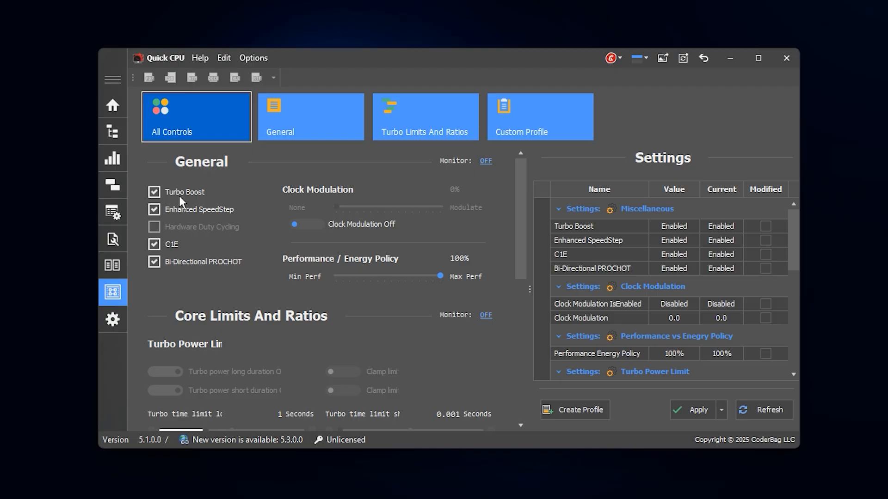
pyautogui.moveTo(186, 221)
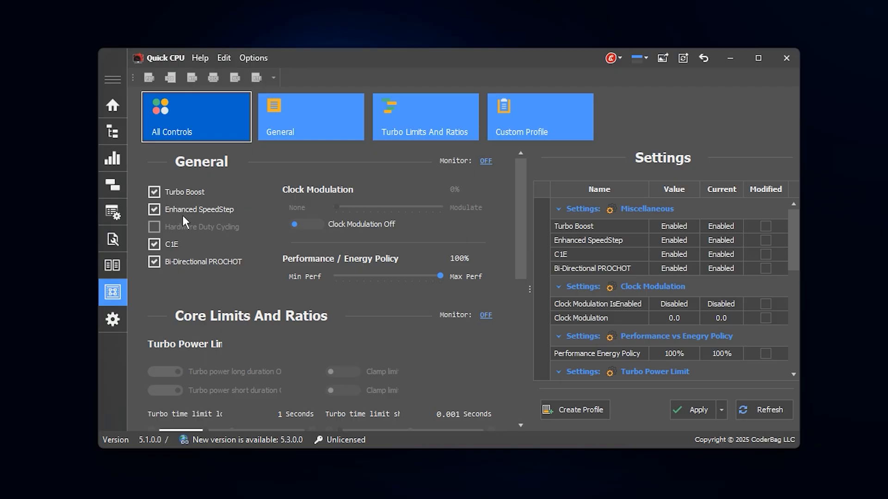
pyautogui.moveTo(388, 300)
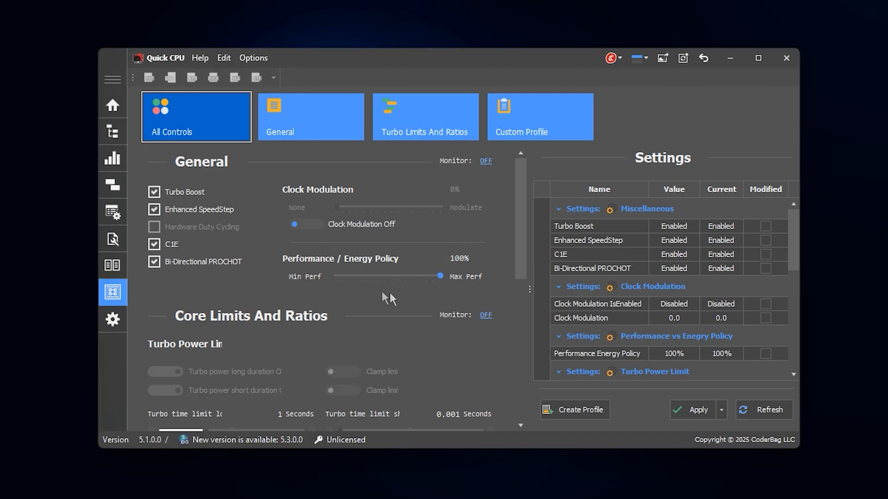
pyautogui.moveTo(405, 298)
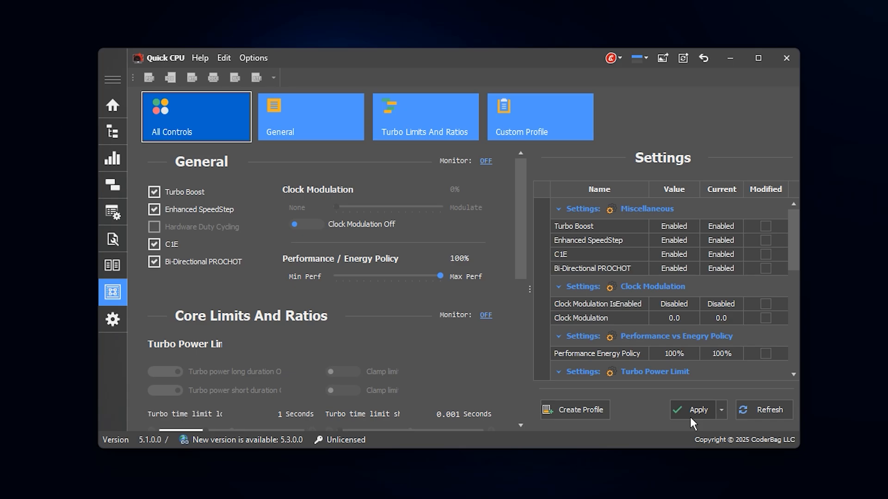
pyautogui.moveTo(415, 287)
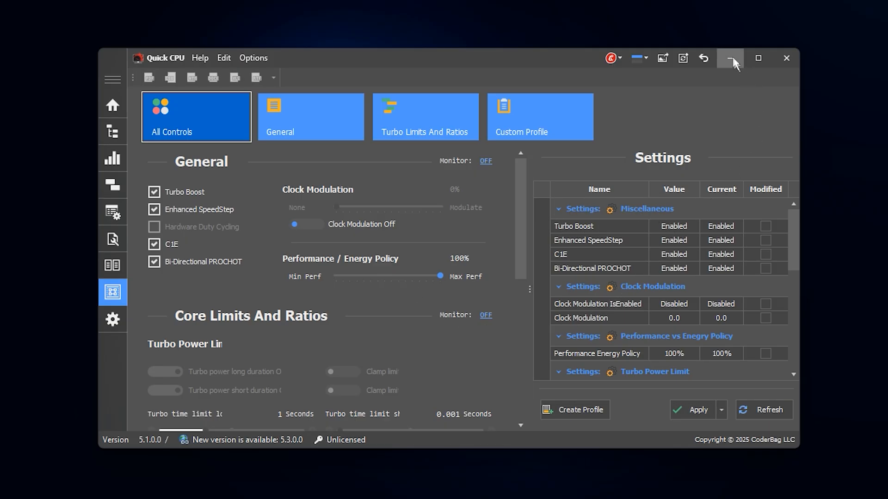
pyautogui.moveTo(730, 58)
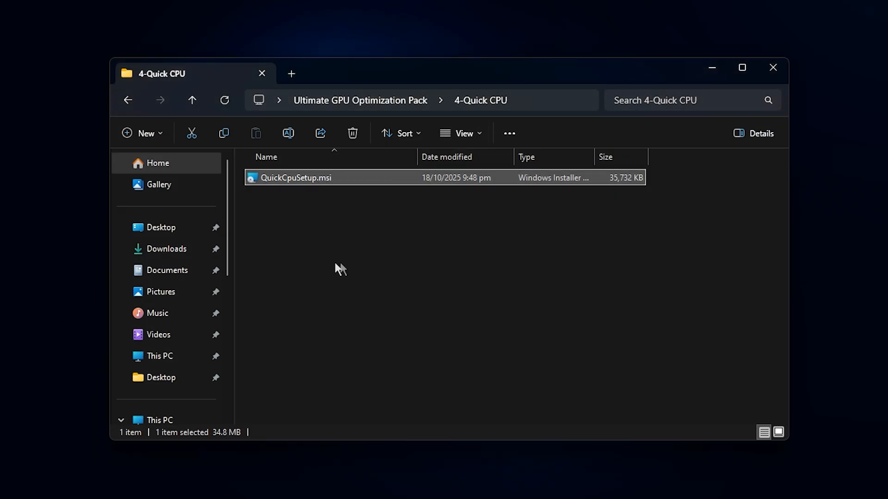
# Go back to the Ultimate GPU Optimization Pack folder and select Fix Lag & High Ping In Your Games.txt.
pyautogui.click(192, 101)
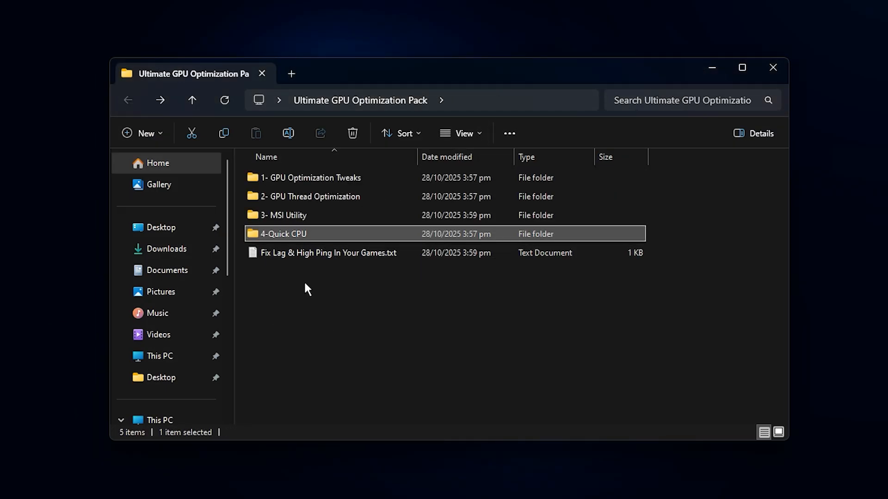
pyautogui.moveTo(315, 290)
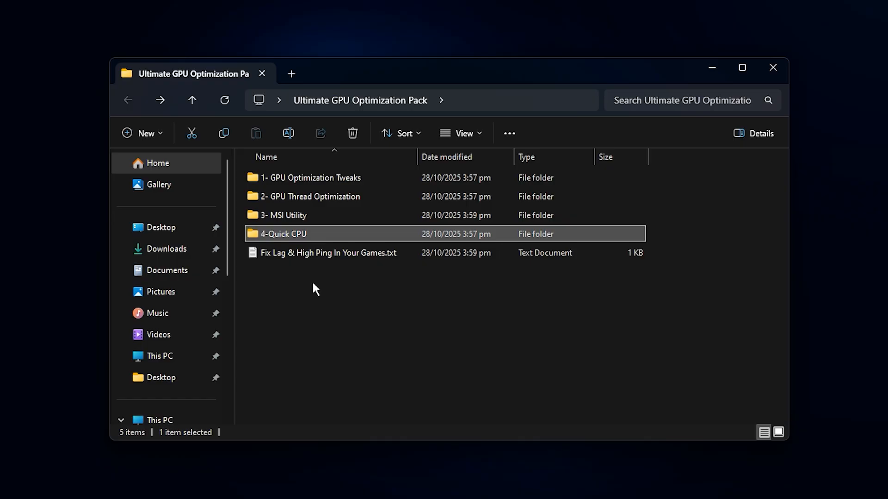
pyautogui.click(328, 252)
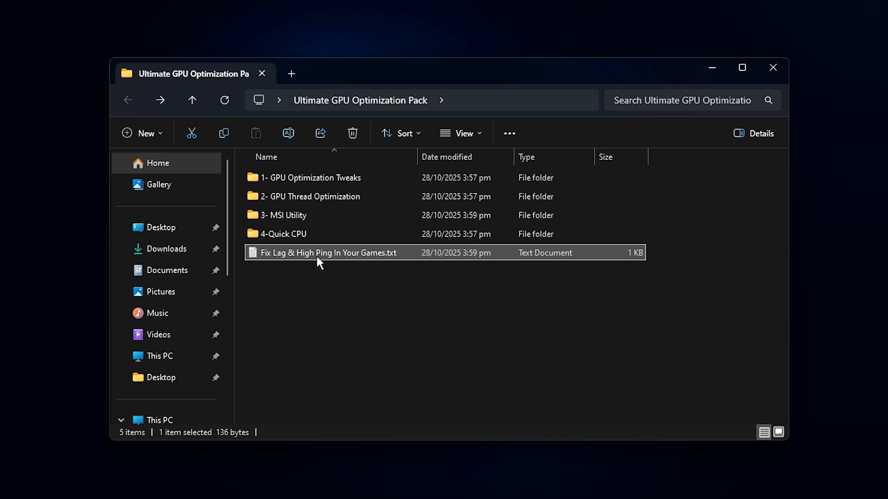
# View the GearUP Booster download link in the Fix Lag & High Ping notes, then close Notepad.
pyautogui.doubleClick(328, 252)
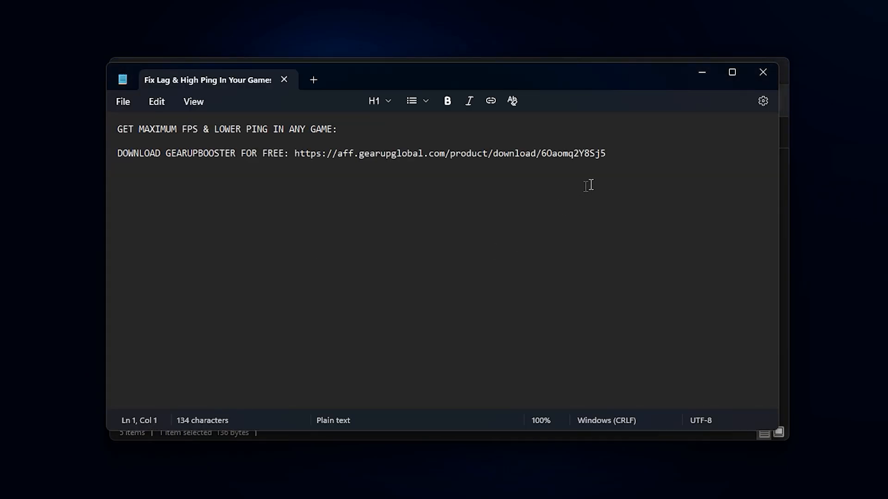
pyautogui.moveTo(295, 153); pyautogui.dragTo(605, 154)
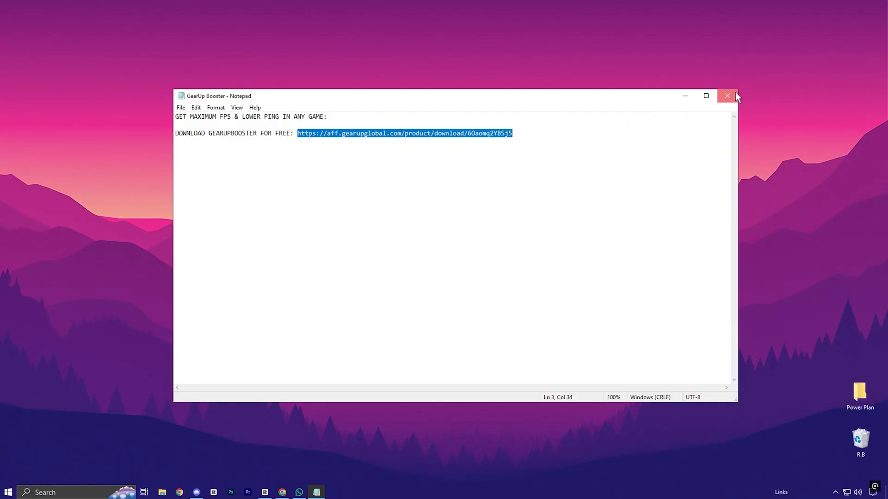
pyautogui.click(728, 96)
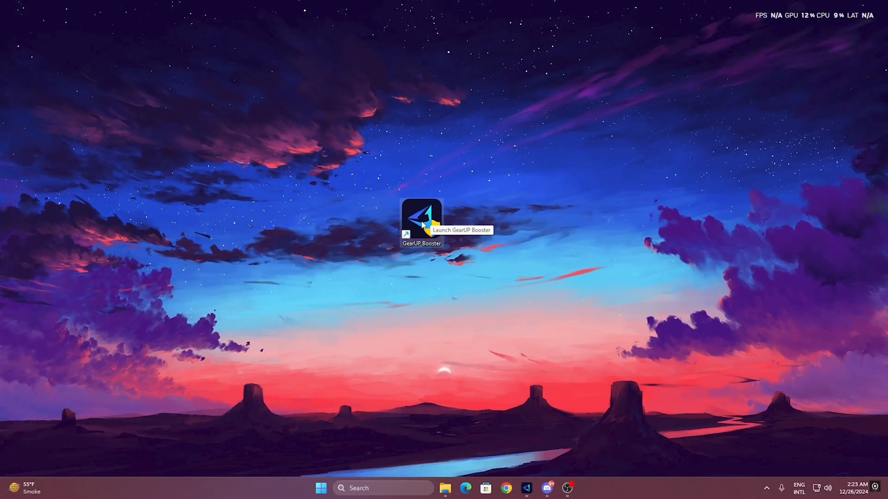
# Launch GearUP Booster from the desktop and start boosting Fortnite from the home page.
pyautogui.doubleClick(421, 218)
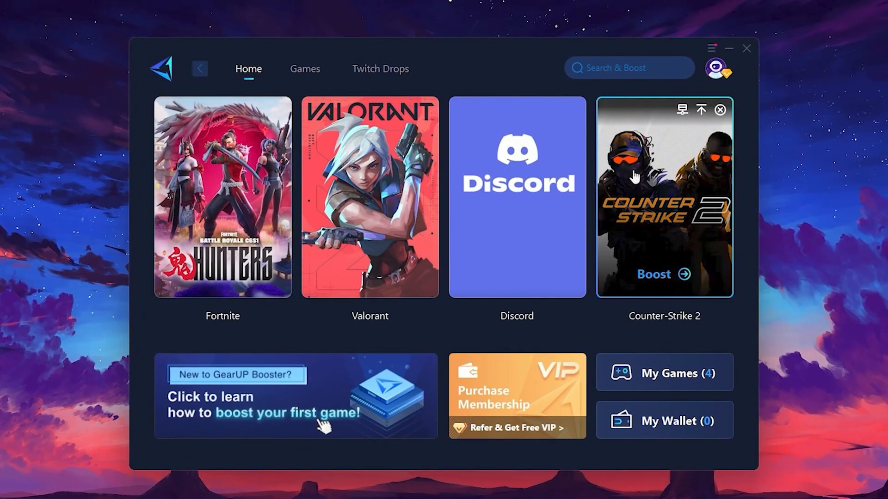
pyautogui.click(304, 69)
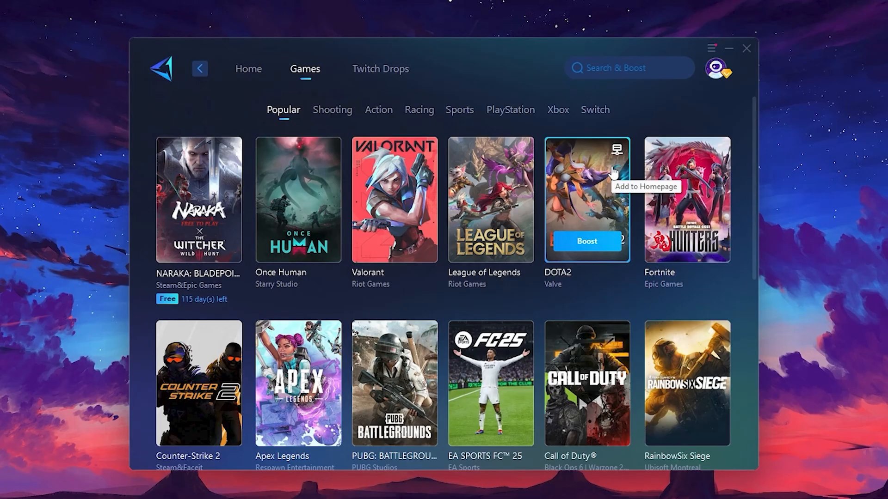
pyautogui.click(248, 68)
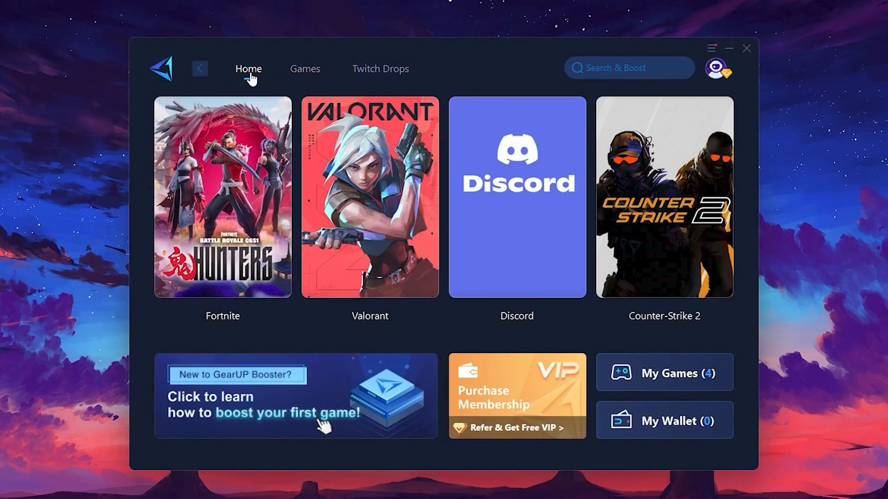
pyautogui.moveTo(223, 197)
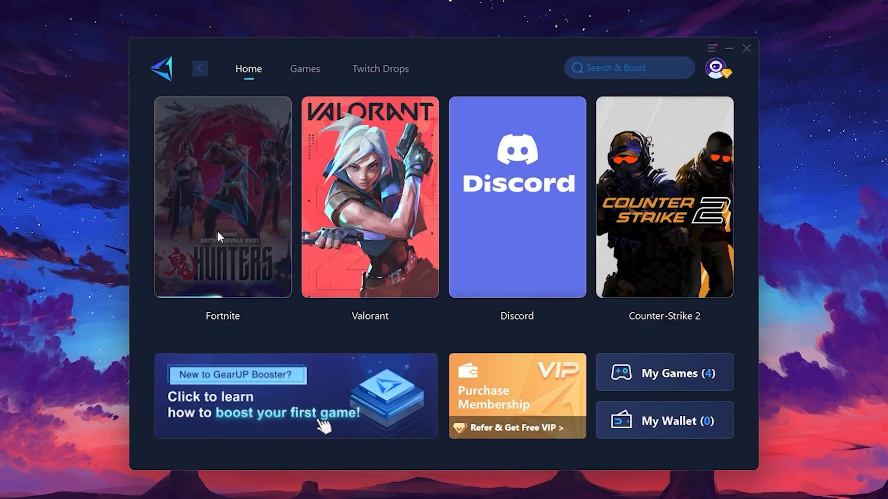
pyautogui.click(222, 197)
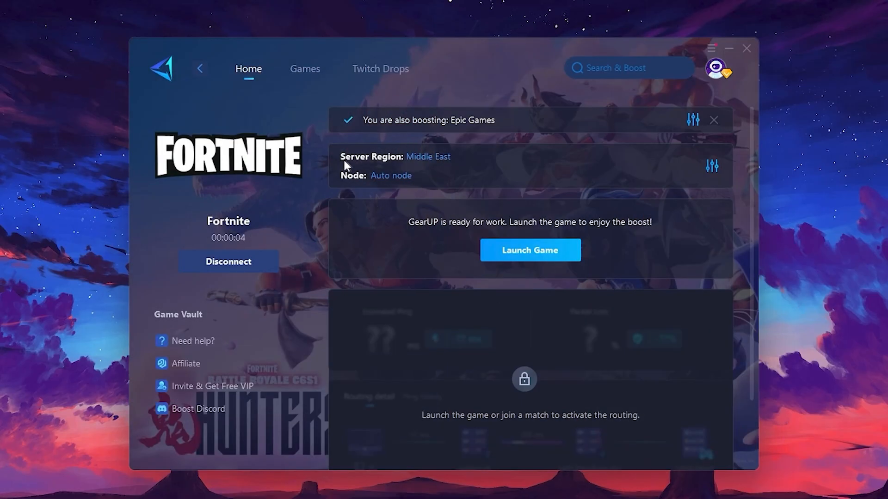
pyautogui.moveTo(391, 176)
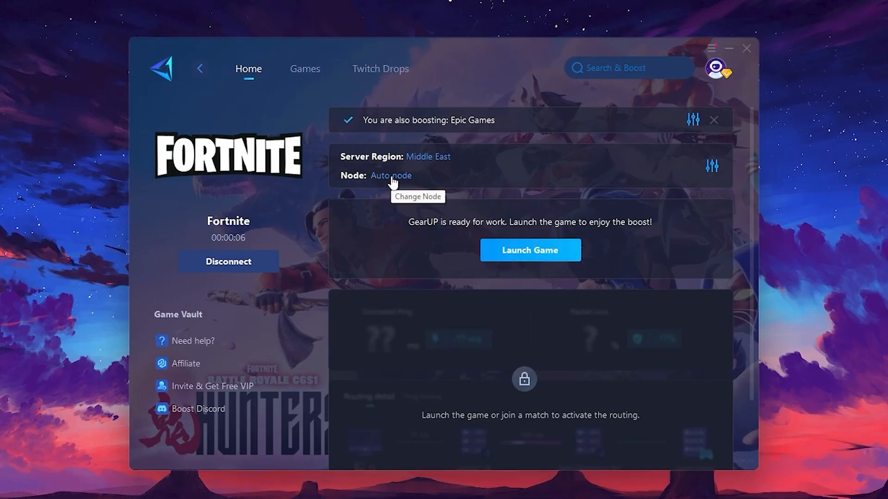
pyautogui.click(428, 157)
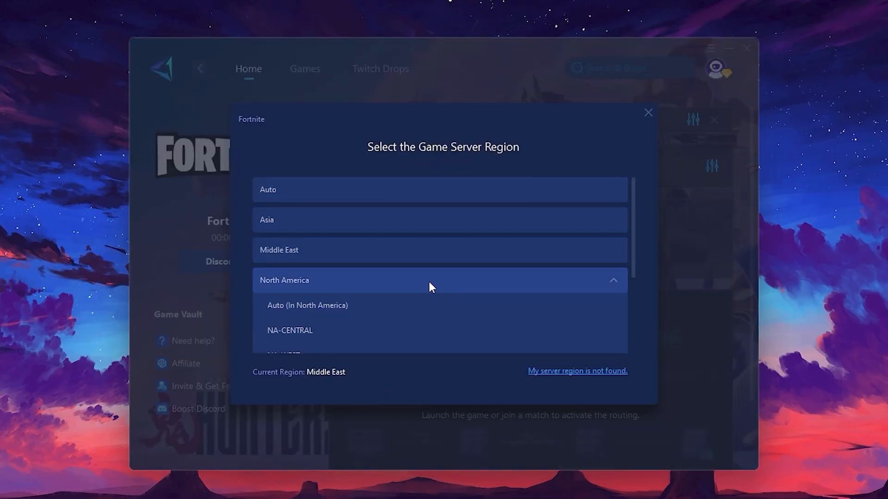
pyautogui.moveTo(351, 331)
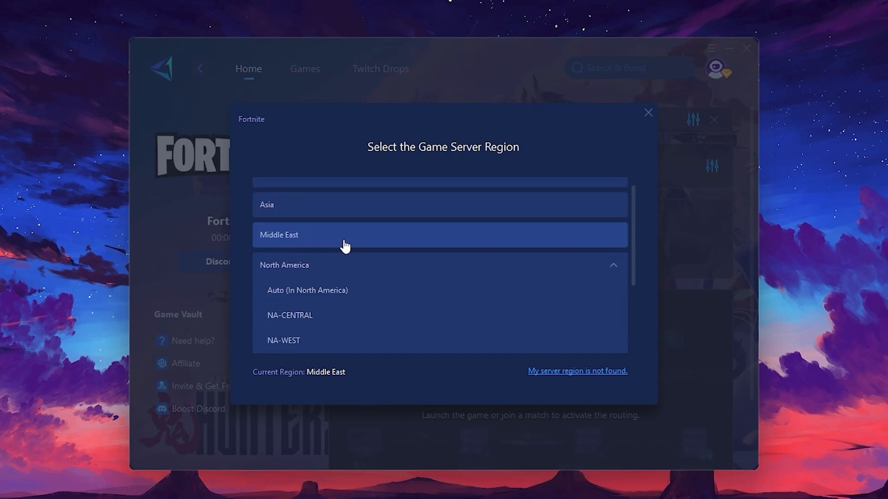
pyautogui.moveTo(648, 113)
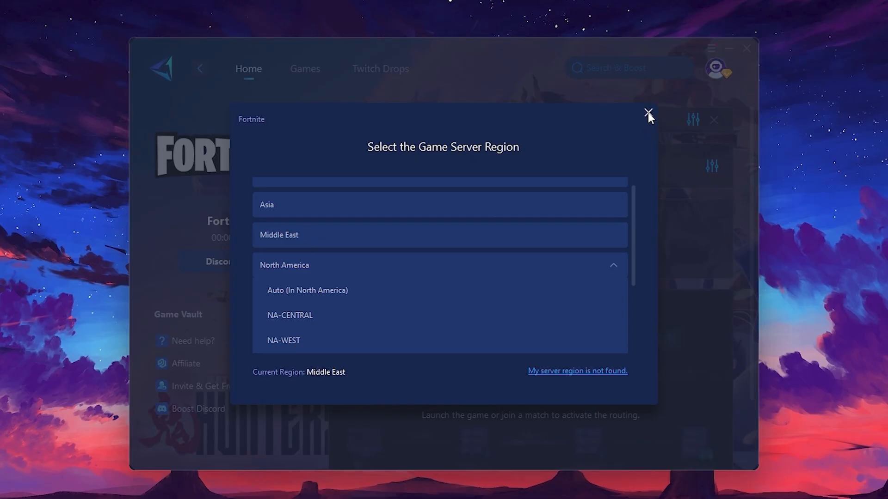
pyautogui.click(648, 113)
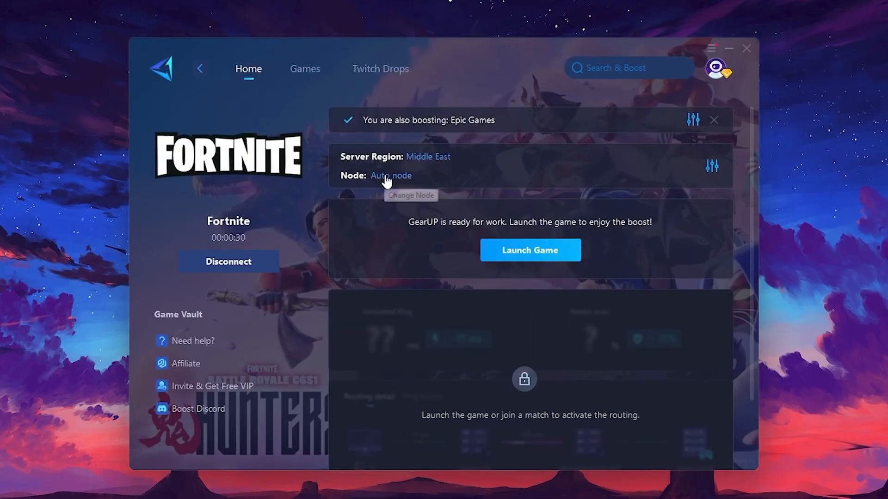
# Keep Auto node as the Fortnite server node and launch the game with the boost active.
pyautogui.click(390, 175)
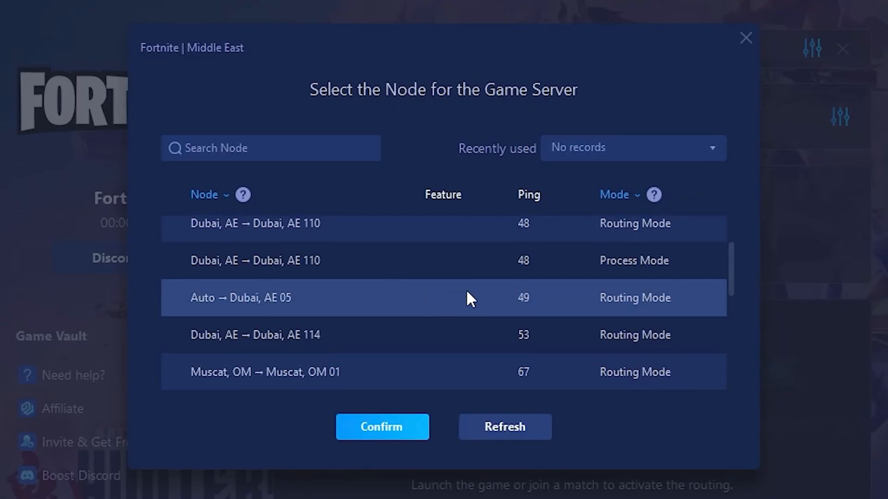
pyautogui.moveTo(480, 296)
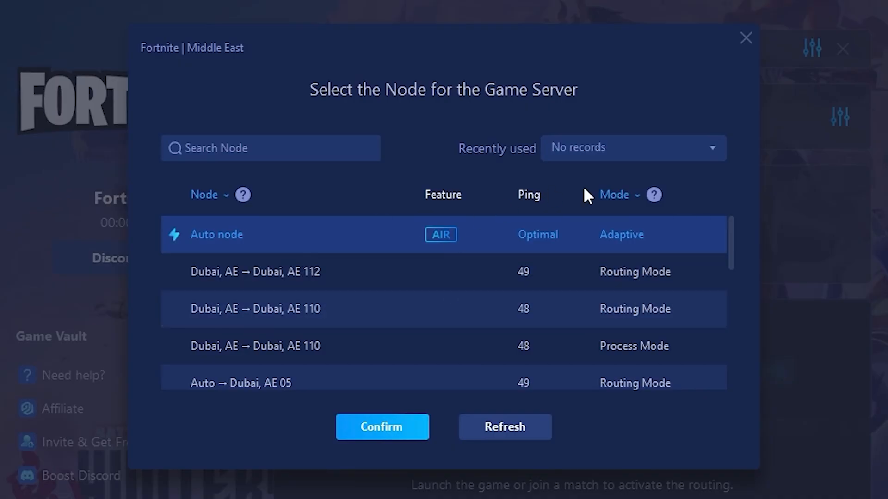
pyautogui.moveTo(514, 272)
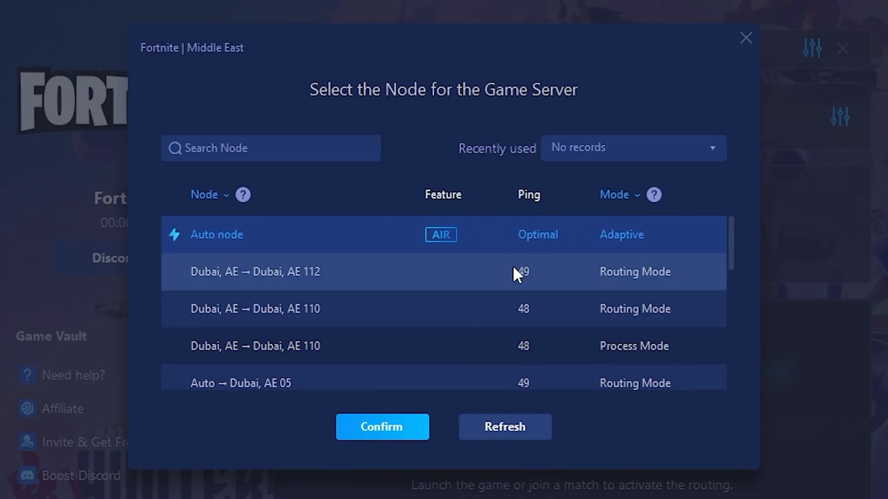
pyautogui.click(381, 427)
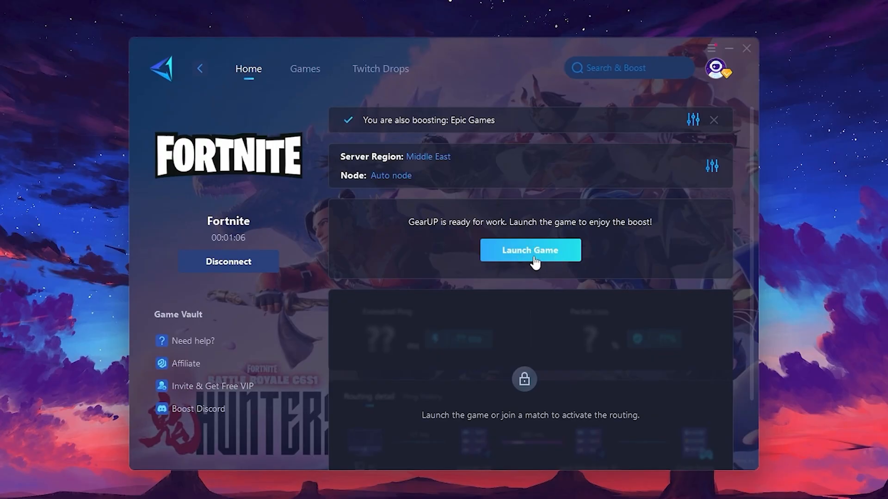
pyautogui.click(530, 250)
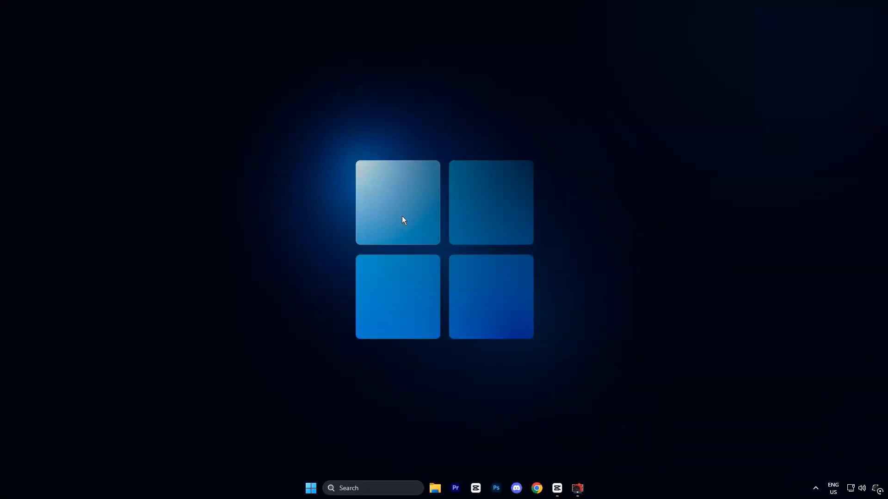
# Run gpedit.msc to launch the Local Group Policy Editor.
pyautogui.press('Win+r')
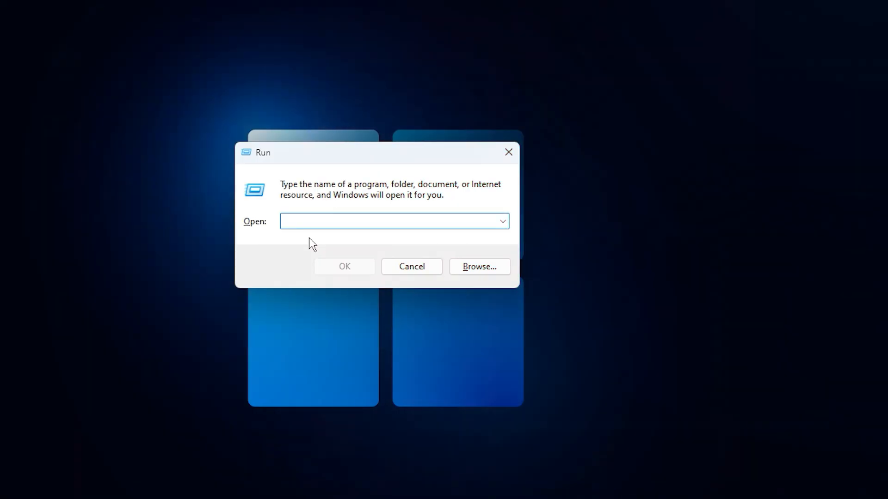
pyautogui.write('gpedit.msc')
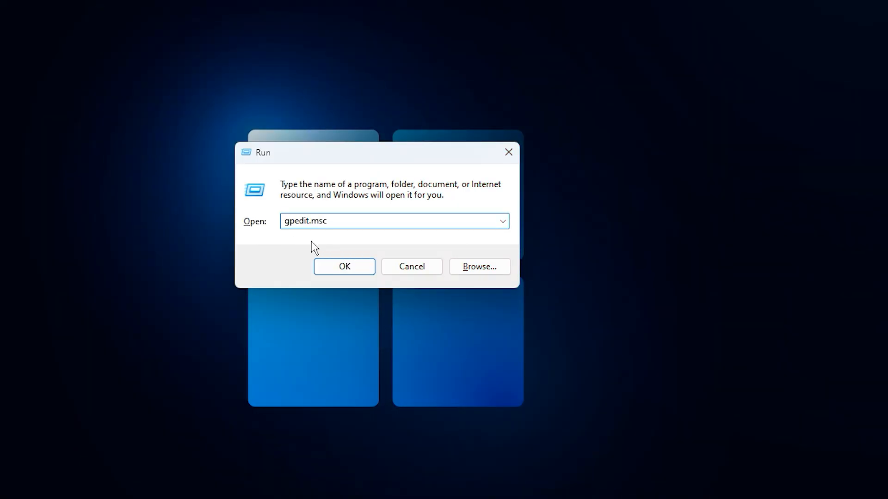
pyautogui.click(344, 266)
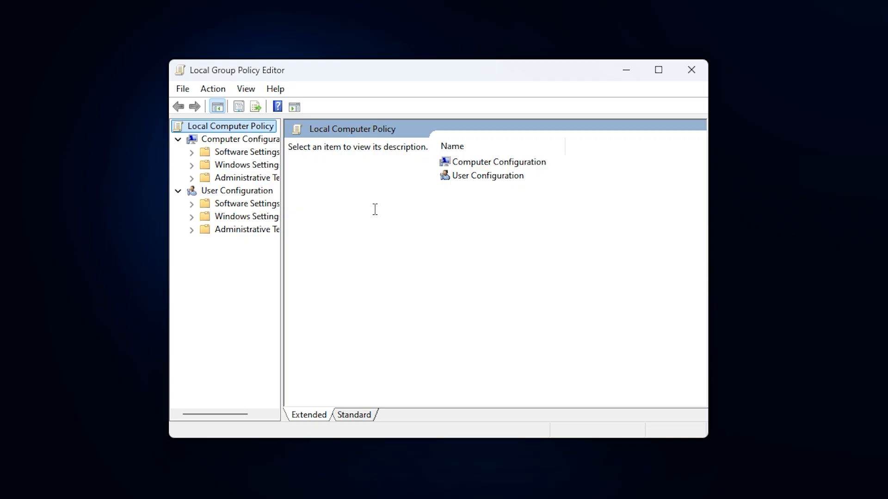
pyautogui.moveTo(554, 170)
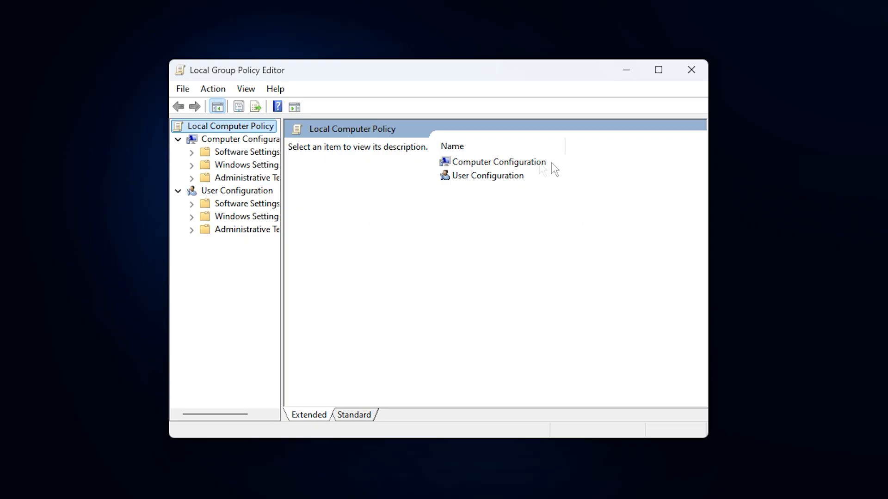
# Navigate Administrative Templates > System > Power Throttling Settings and select Turn off Power Throttling.
pyautogui.click(499, 162)
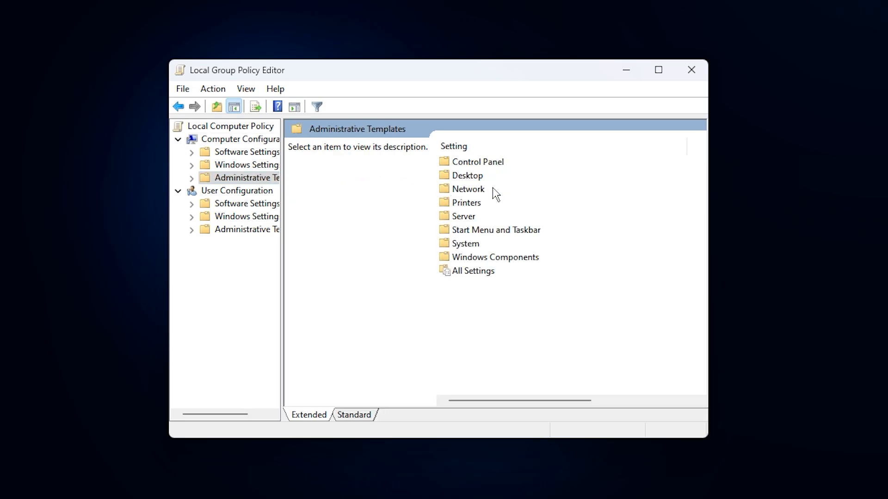
pyautogui.doubleClick(465, 244)
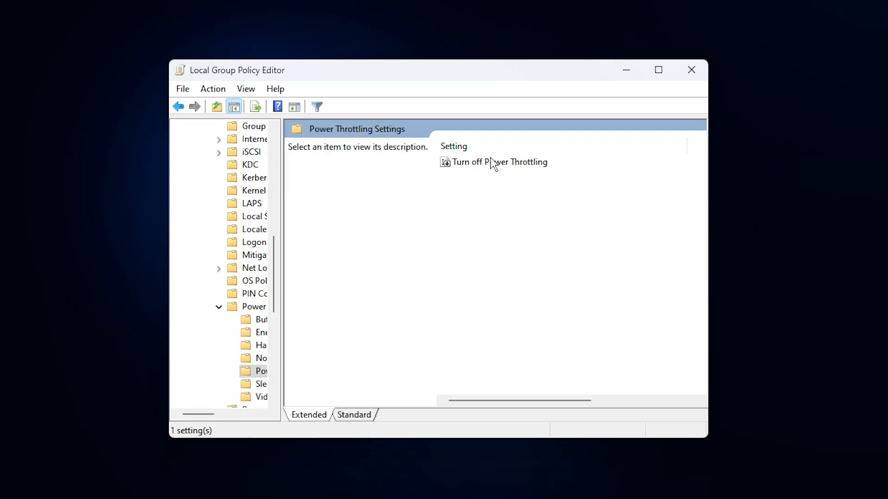
pyautogui.click(499, 161)
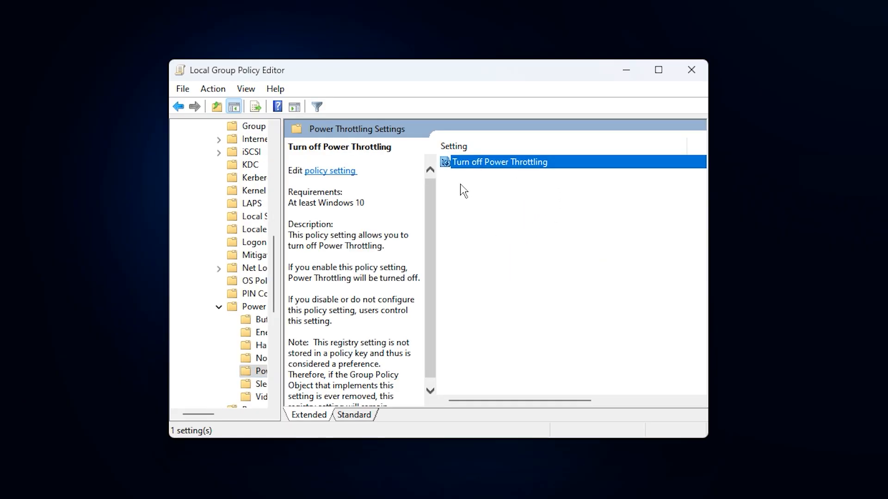
pyautogui.moveTo(481, 168)
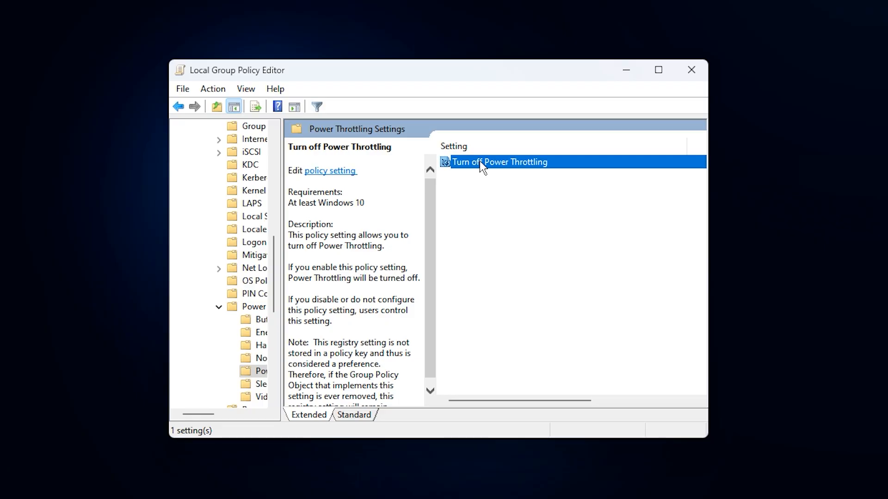
# Set the Turn off Power Throttling policy to Enabled and confirm.
pyautogui.doubleClick(499, 161)
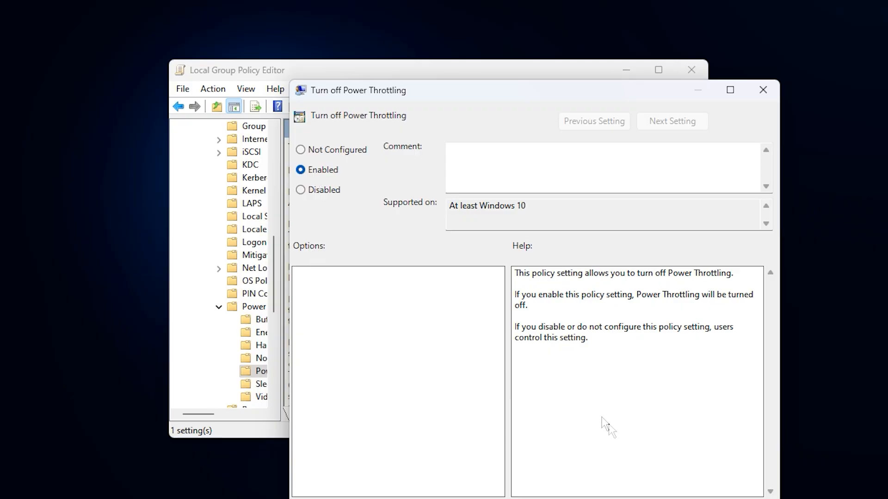
pyautogui.click(762, 89)
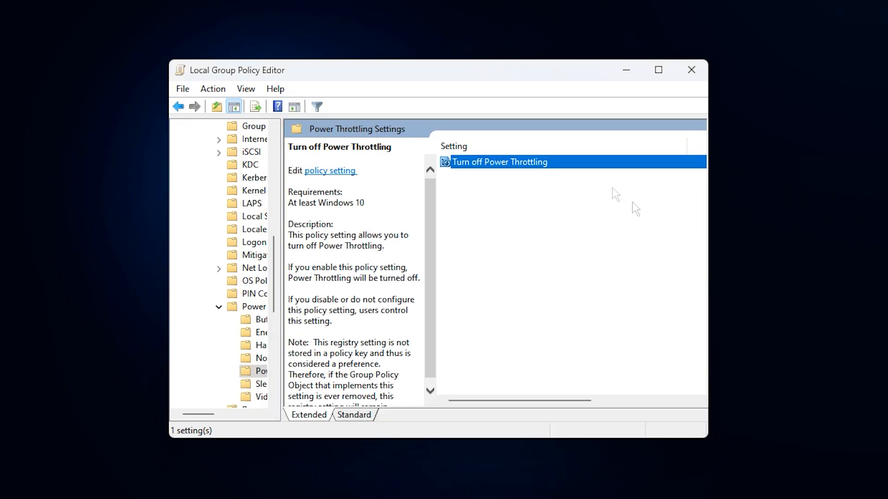
pyautogui.moveTo(478, 221)
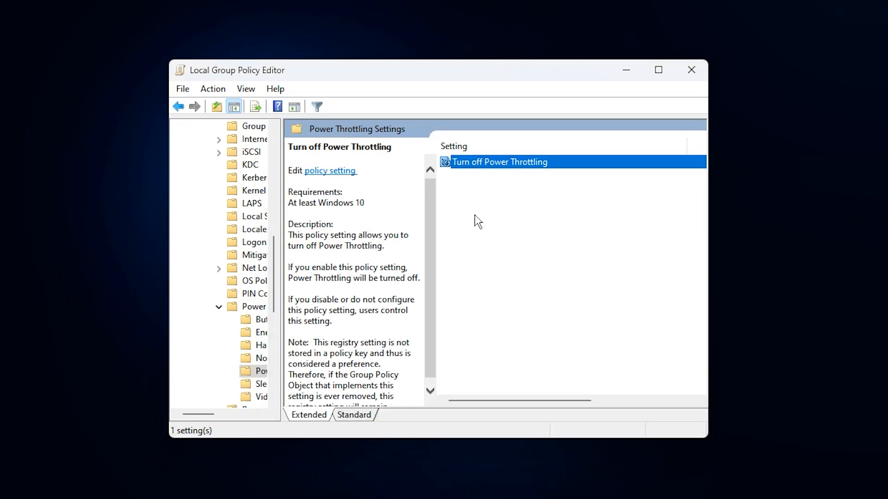
pyautogui.moveTo(504, 218)
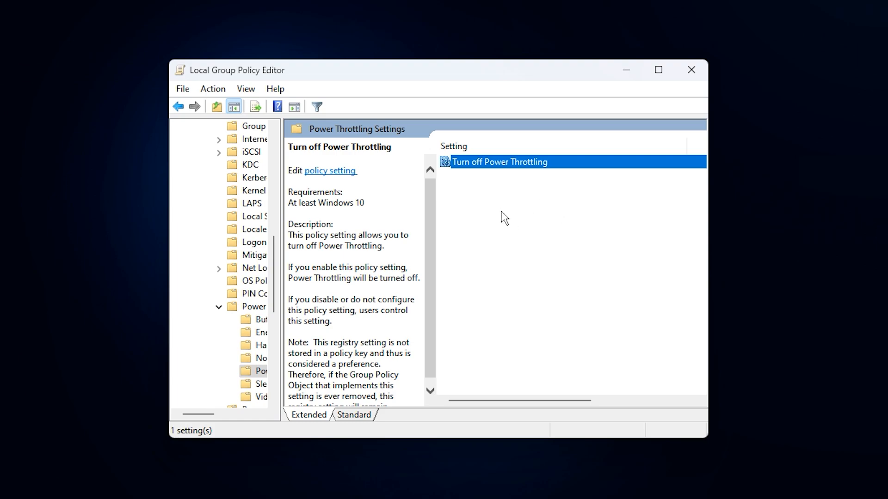
pyautogui.moveTo(467, 216)
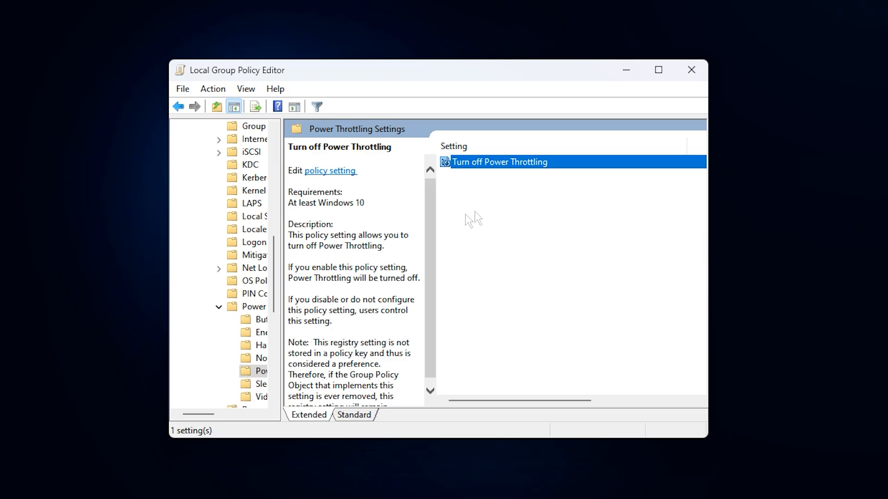
pyautogui.scroll(-3)
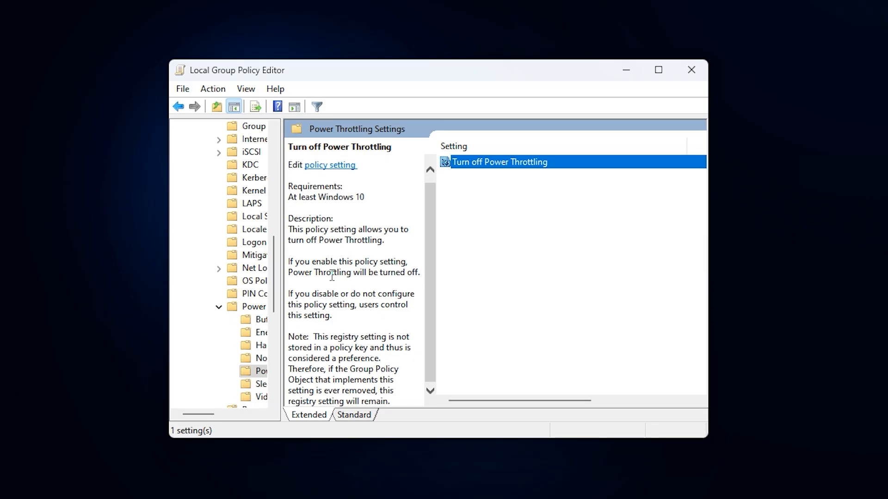
pyautogui.moveTo(323, 259)
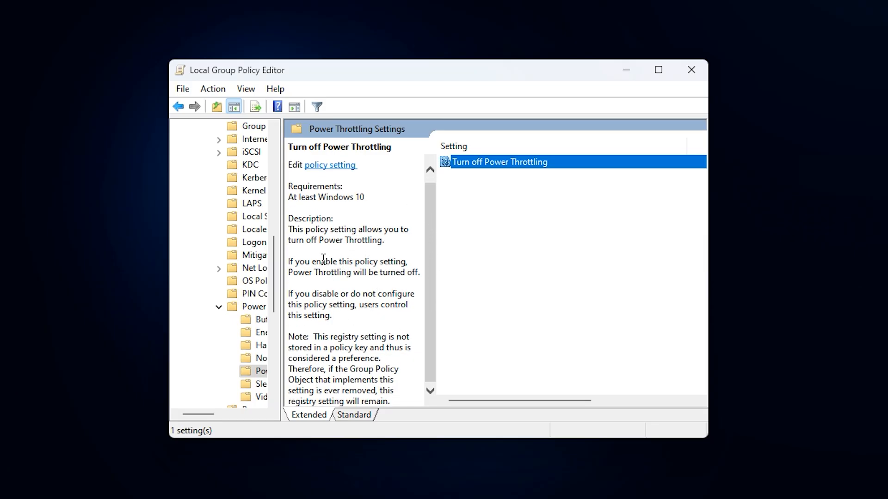
pyautogui.moveTo(373, 220)
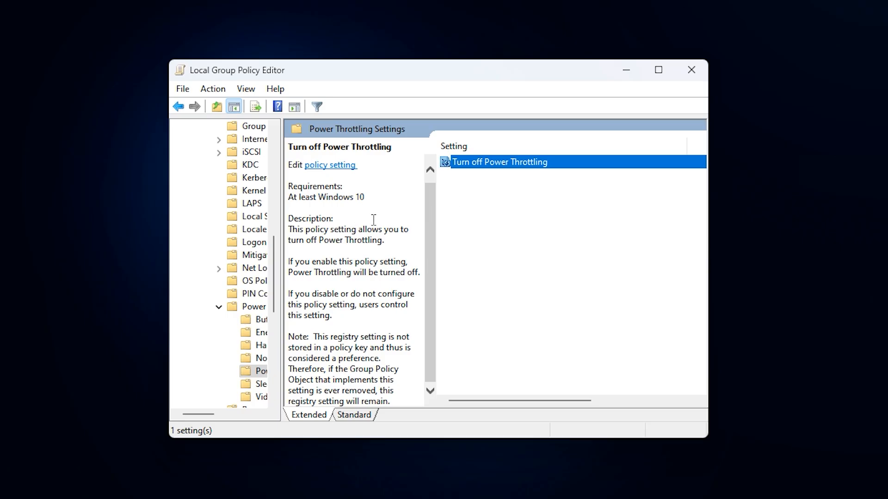